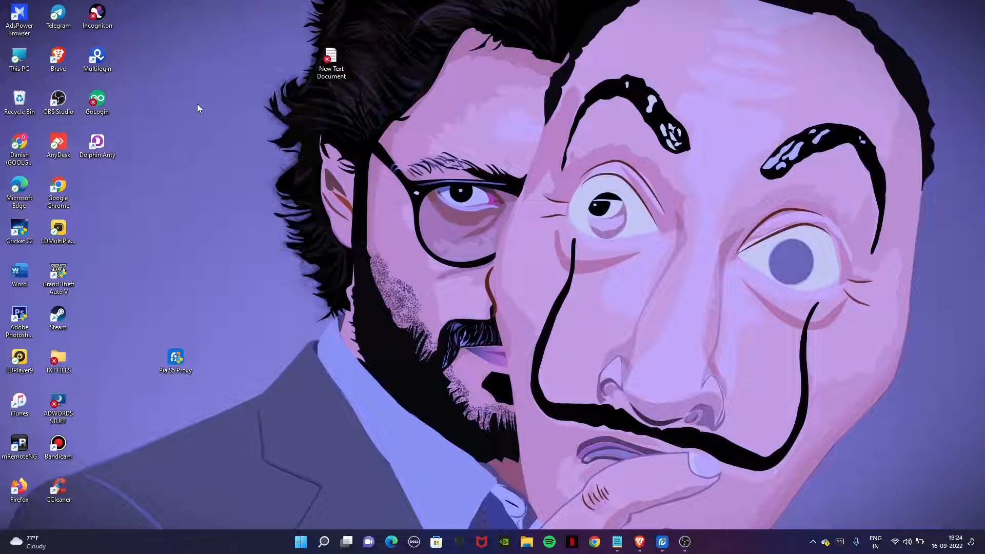
Refresh the desktop a few times, then launch Dolphin Anty from its desktop shortcut
right_click(198, 108)
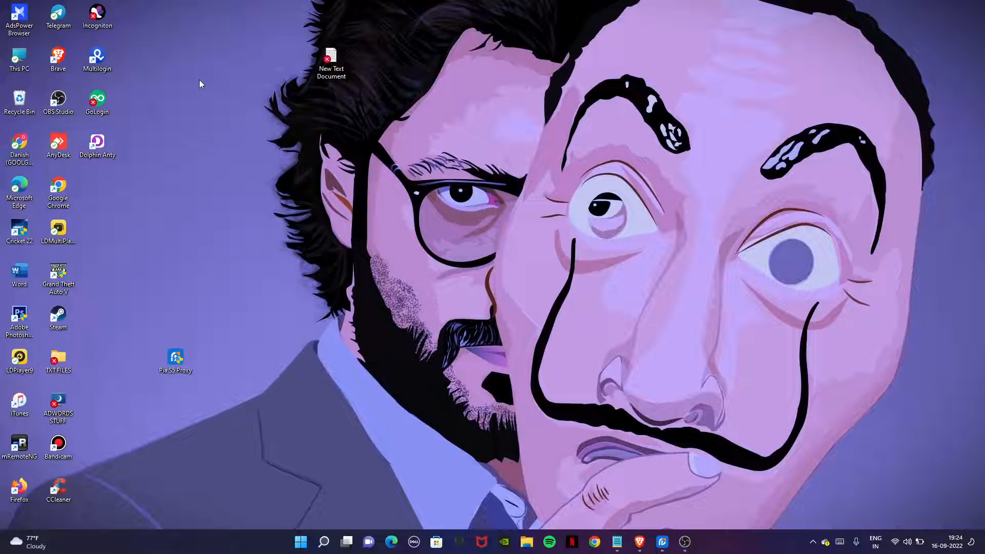
right_click(201, 84)
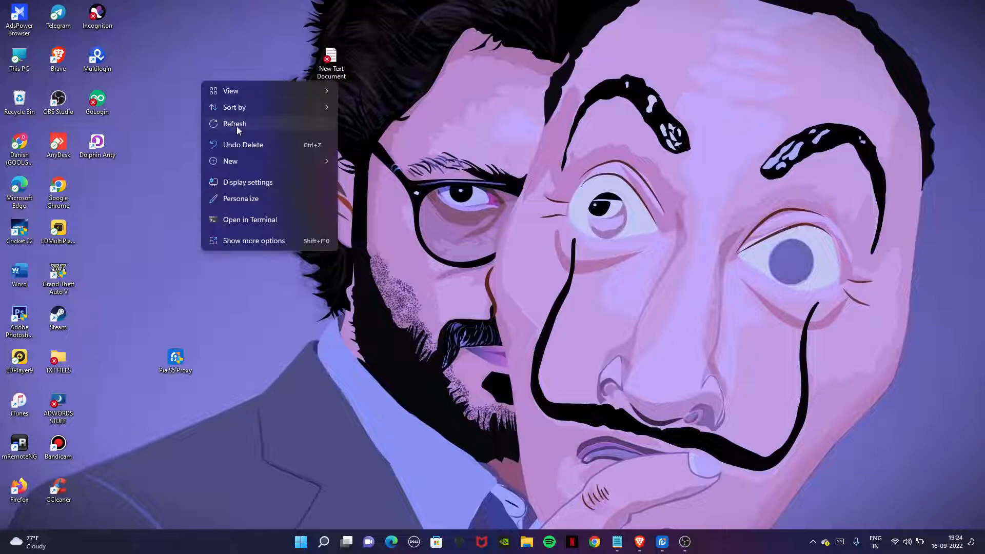
click(216, 100)
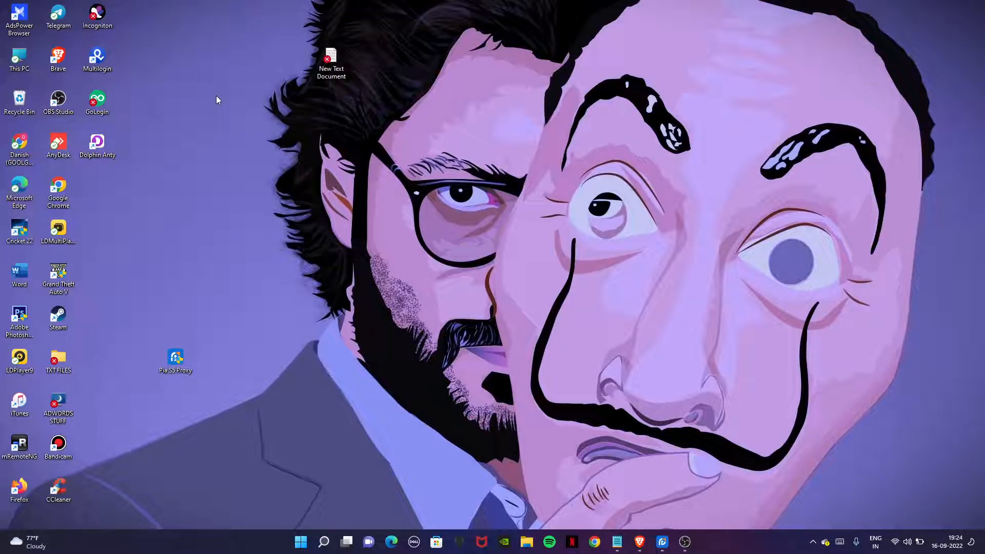
right_click(216, 99)
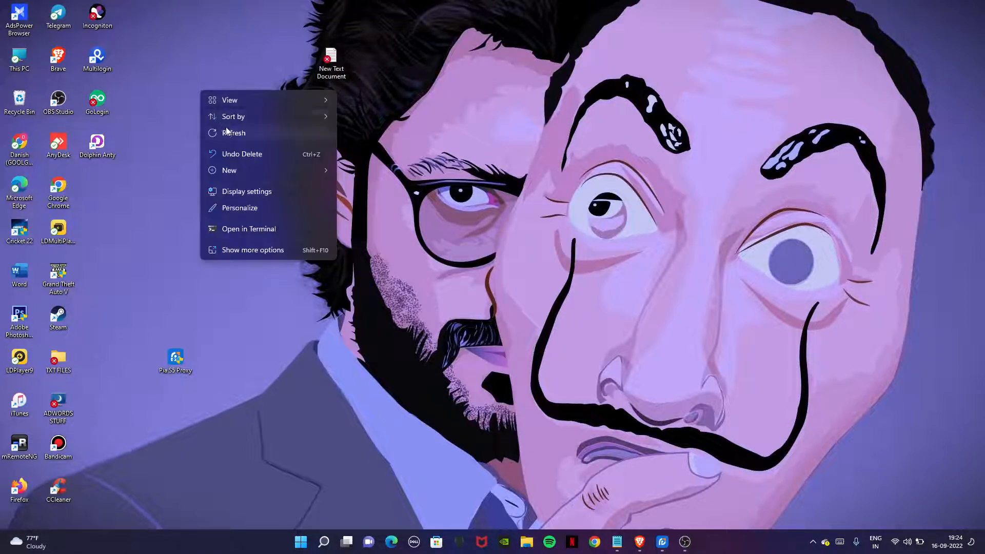
click(203, 99)
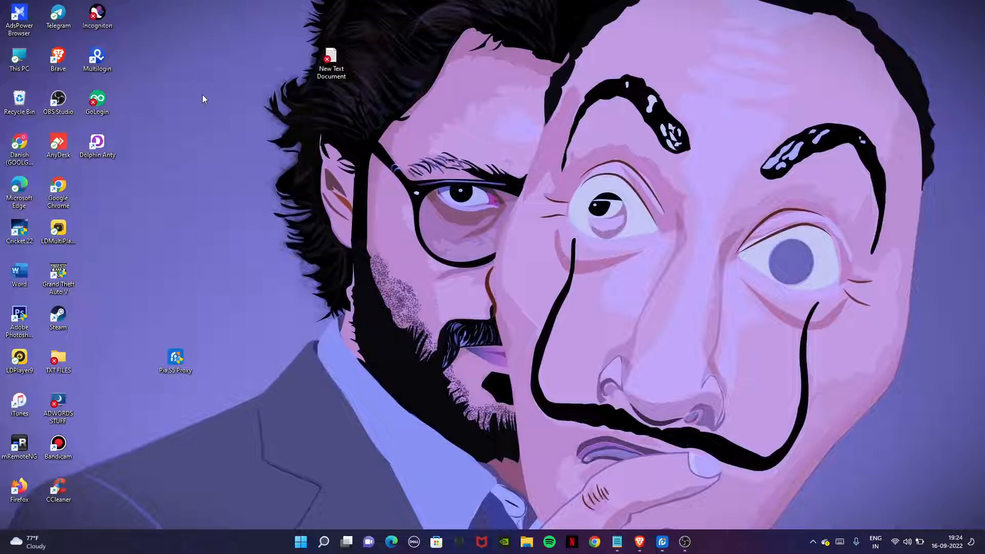
mouse_move(206, 92)
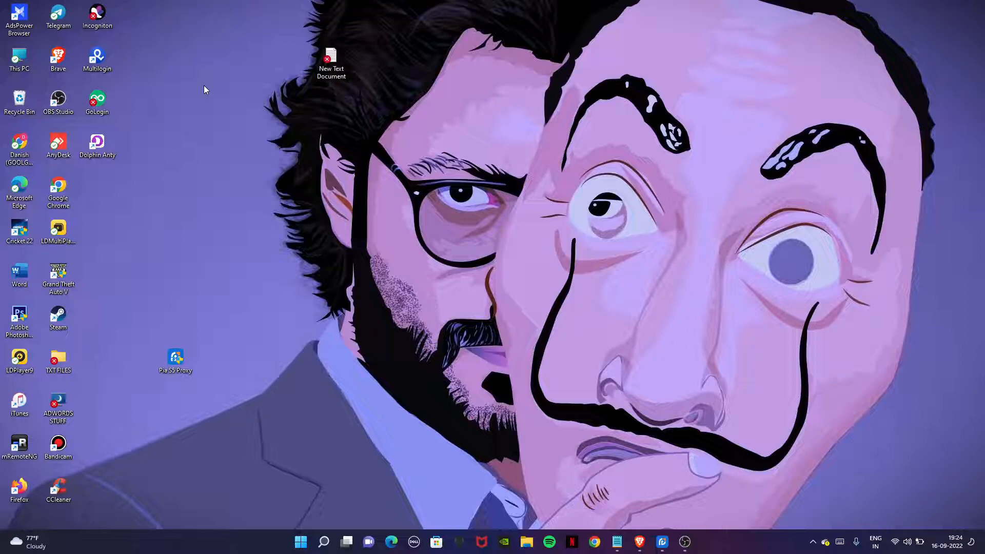
right_click(204, 90)
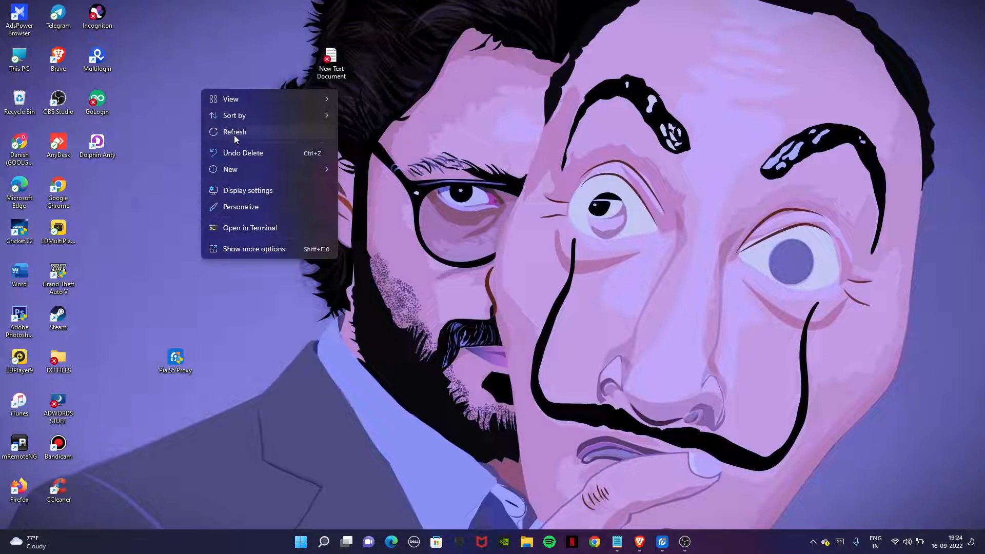
click(162, 104)
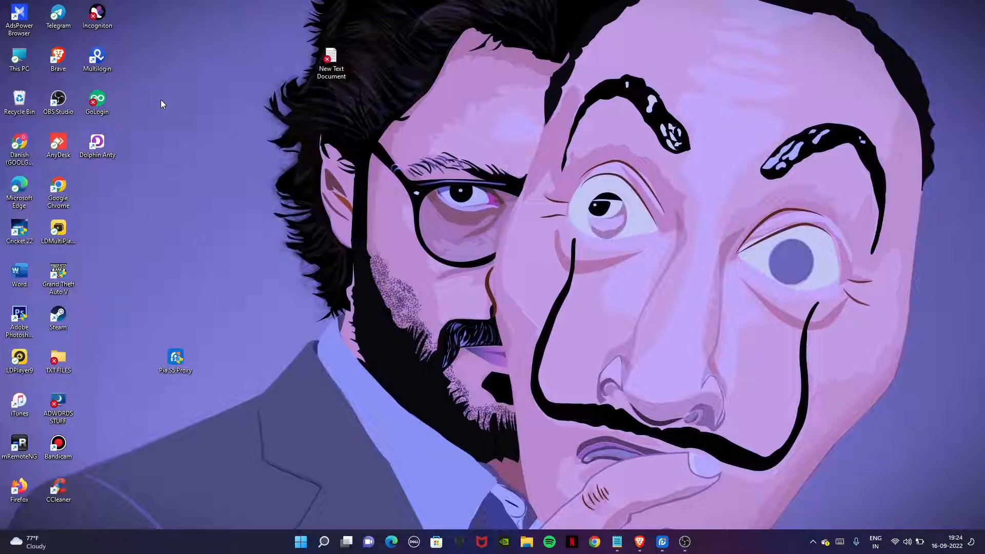
mouse_move(238, 100)
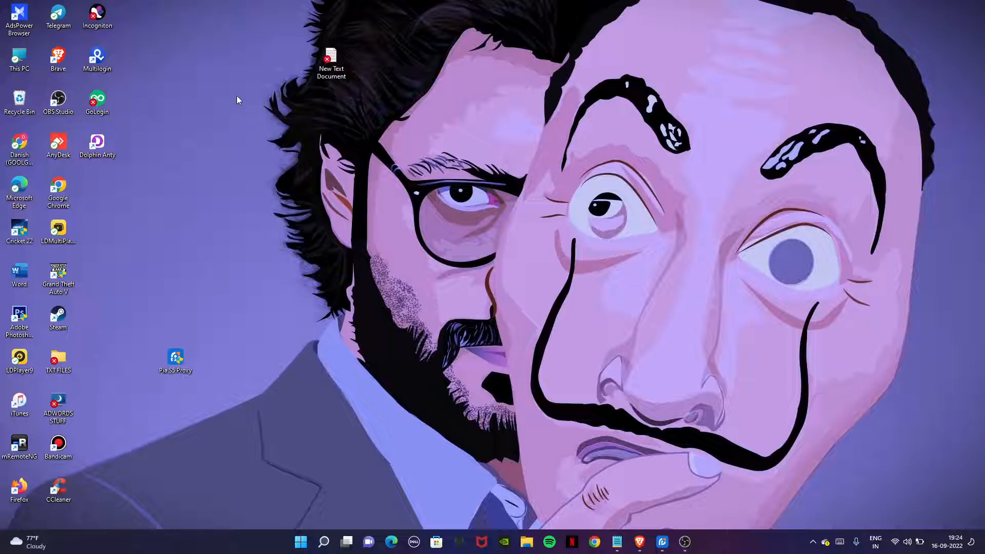
mouse_move(282, 44)
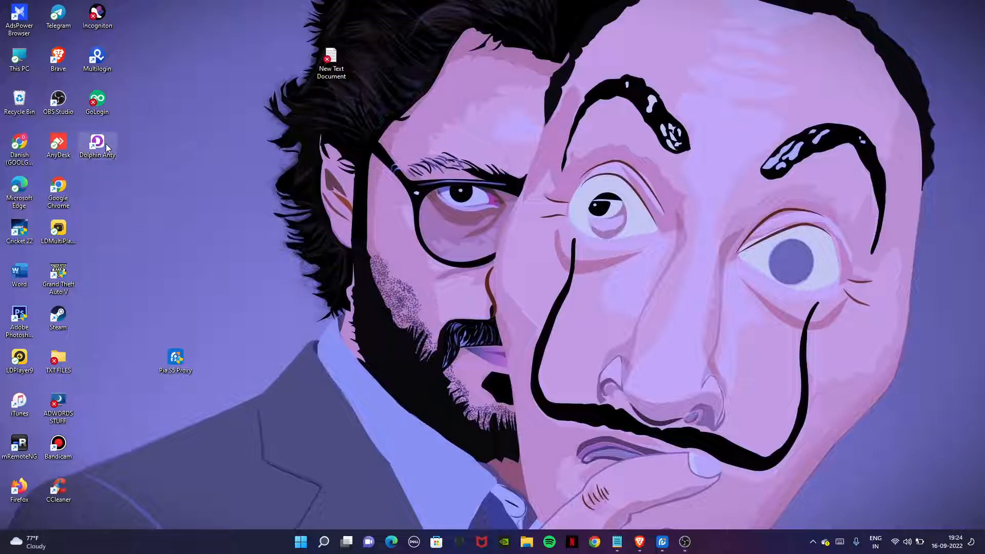
mouse_move(98, 142)
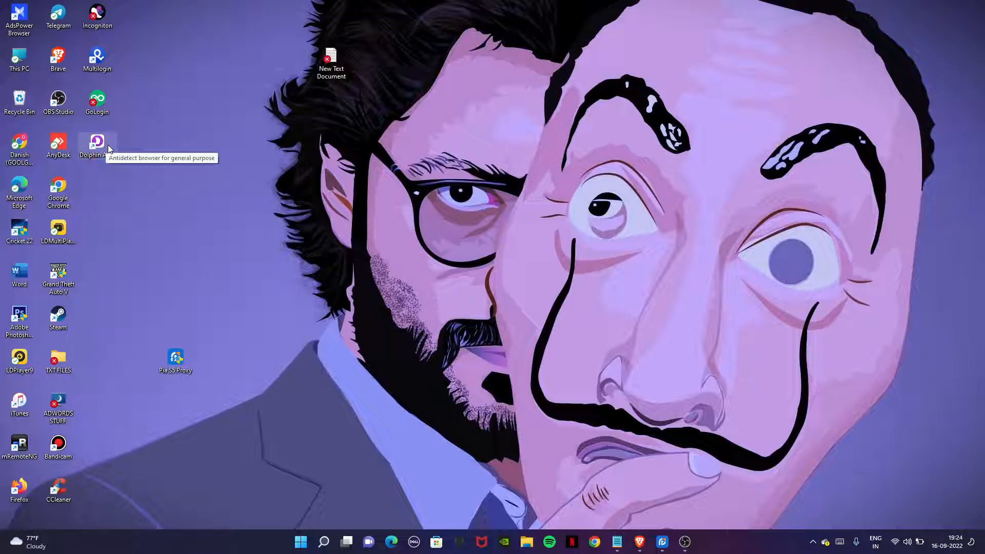
double_click(97, 145)
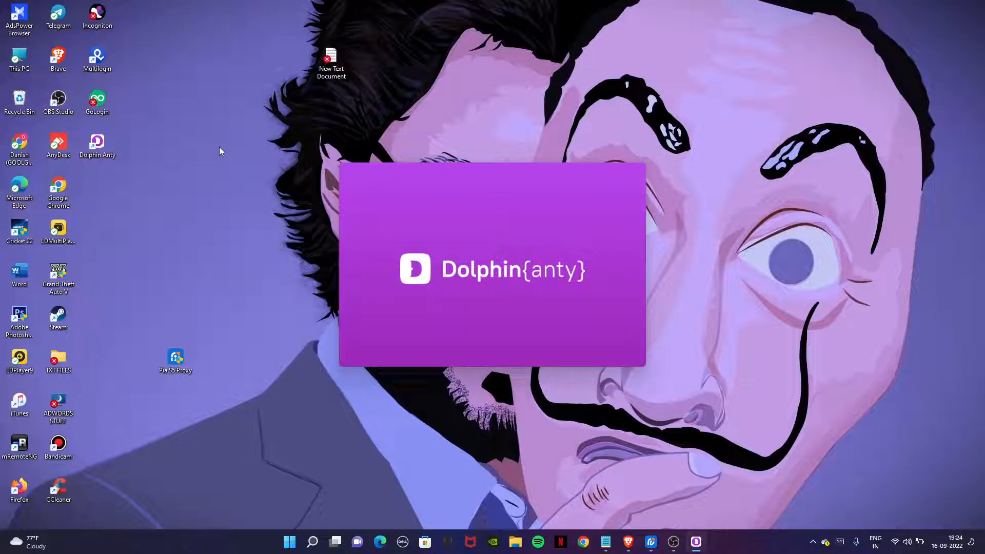
mouse_move(194, 99)
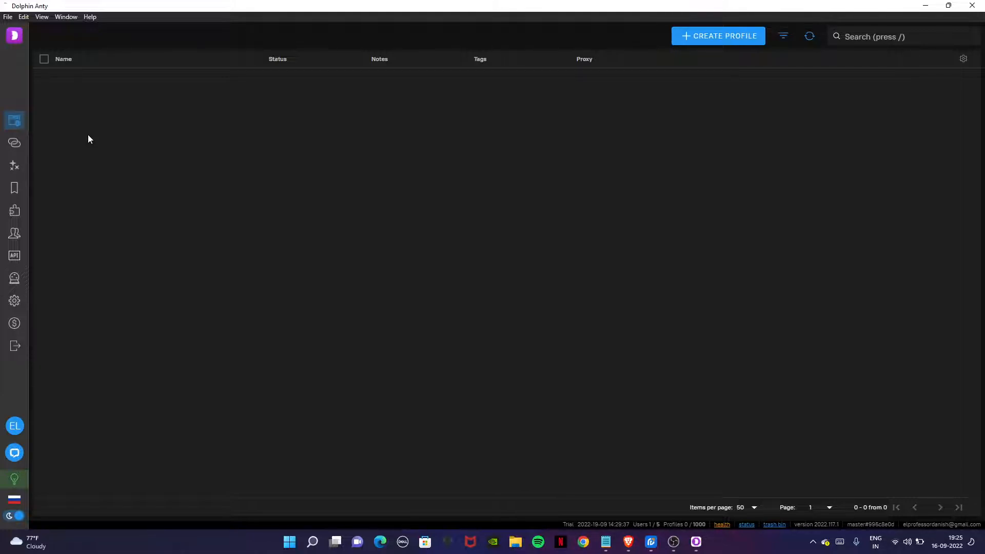
mouse_move(14, 157)
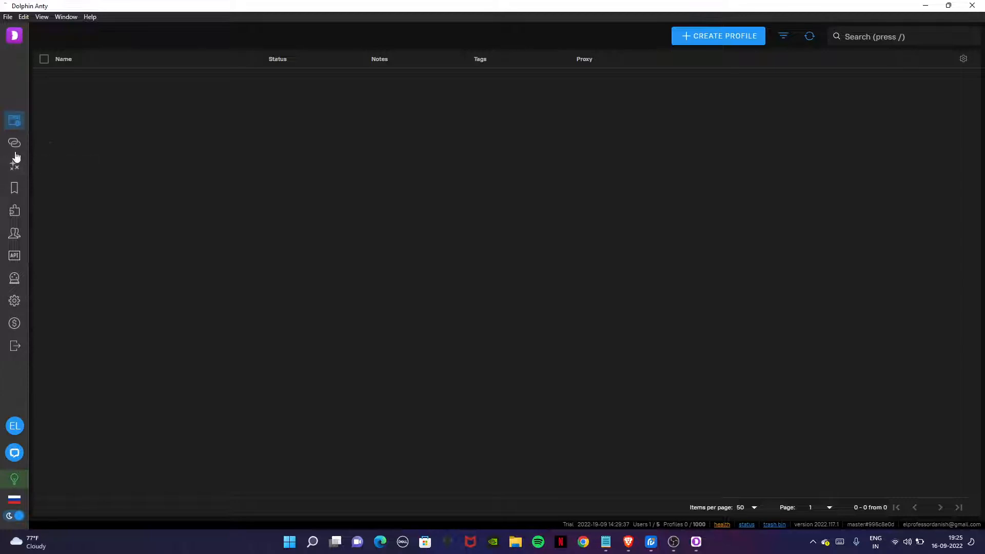
Show Dolphin Anty's proxies list, then maximize HydraProxy and select its generated France proxy list
click(14, 143)
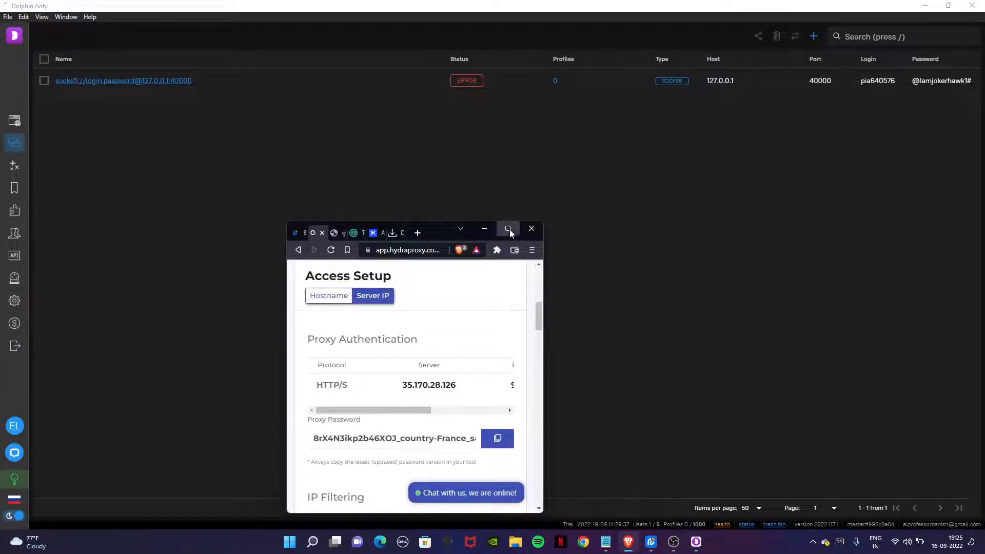
click(508, 228)
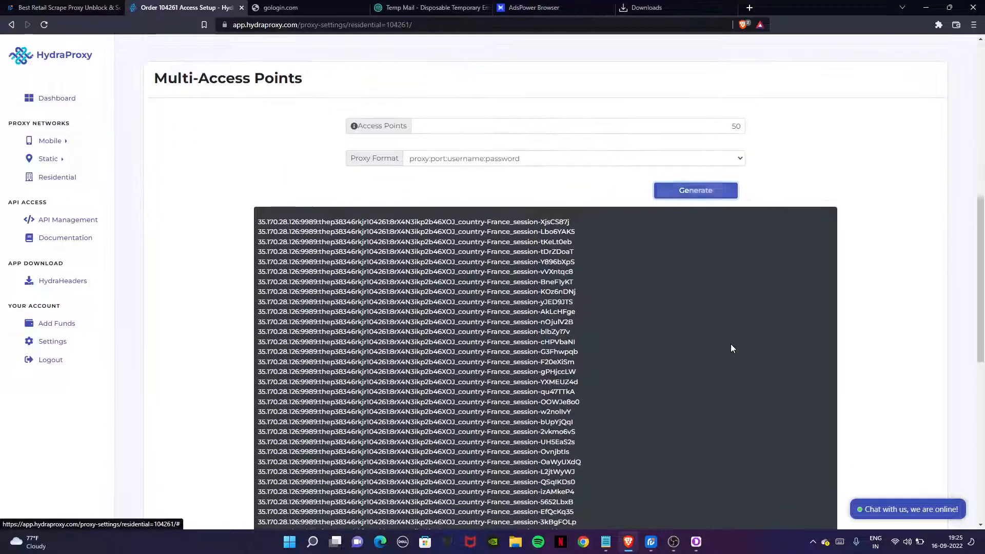
drag(258, 221, 374, 342)
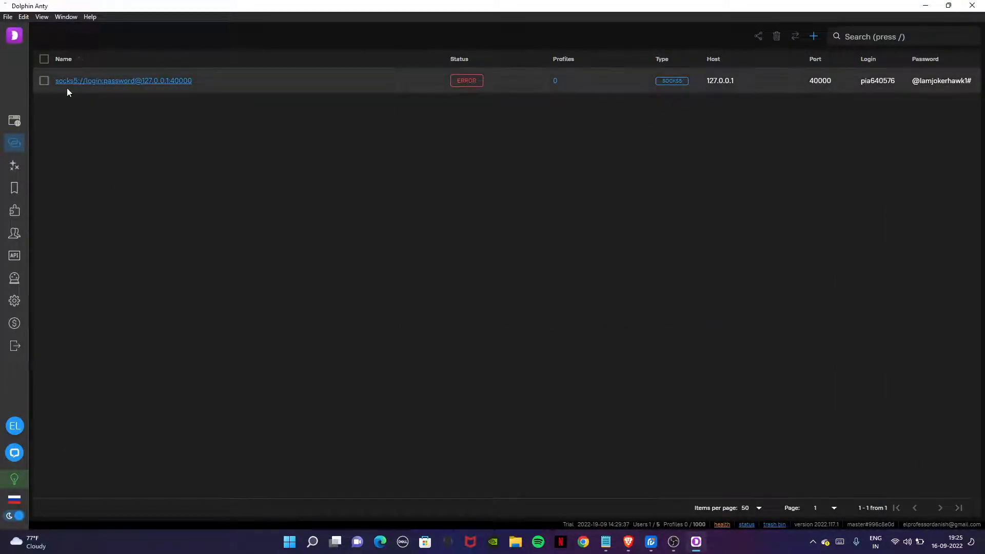
Delete the checked SOCKS5 proxy that shows an error, confirming the deletion
click(776, 36)
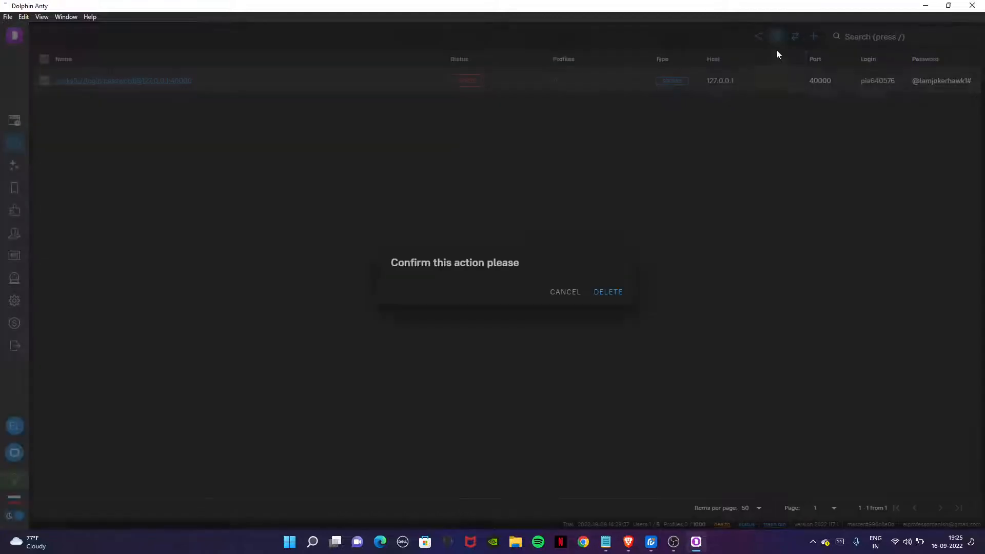
click(607, 292)
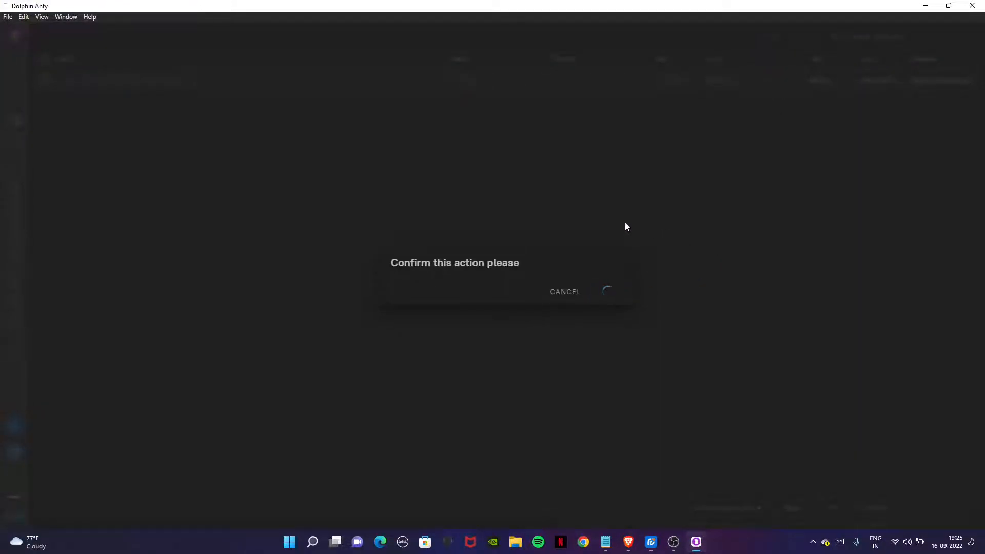
click(607, 291)
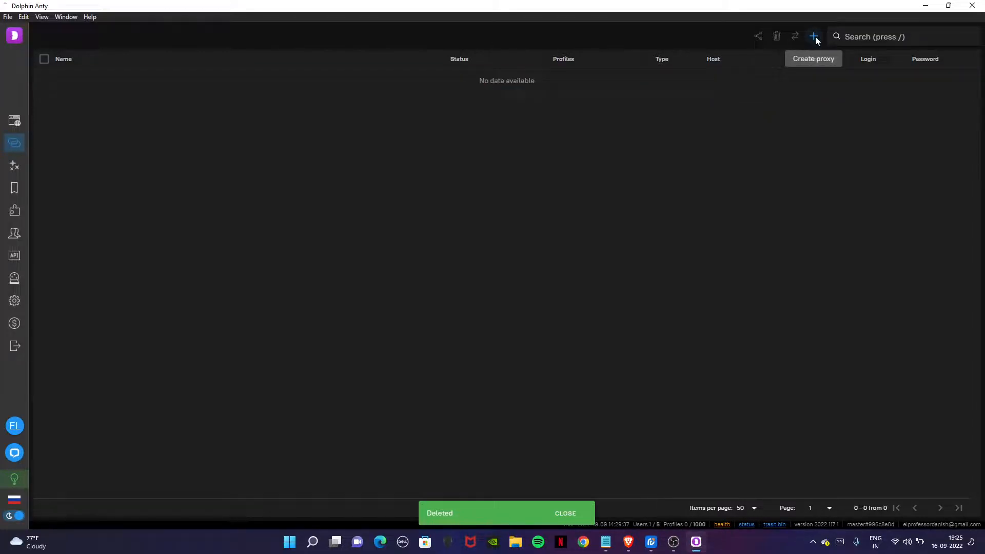
Add the pasted HydraProxy France HTTP proxies on 35.170.28.126:9989 as new proxies
click(814, 35)
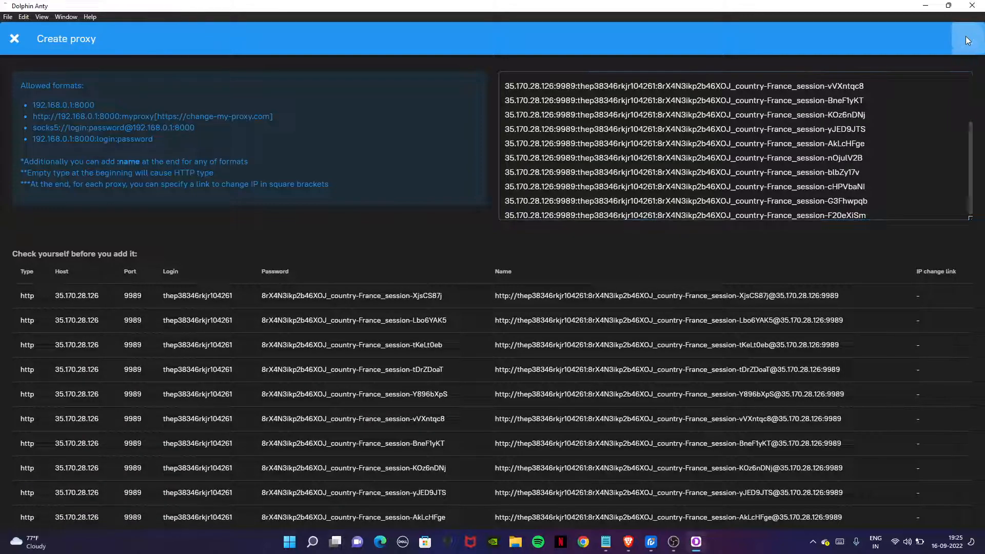
click(968, 39)
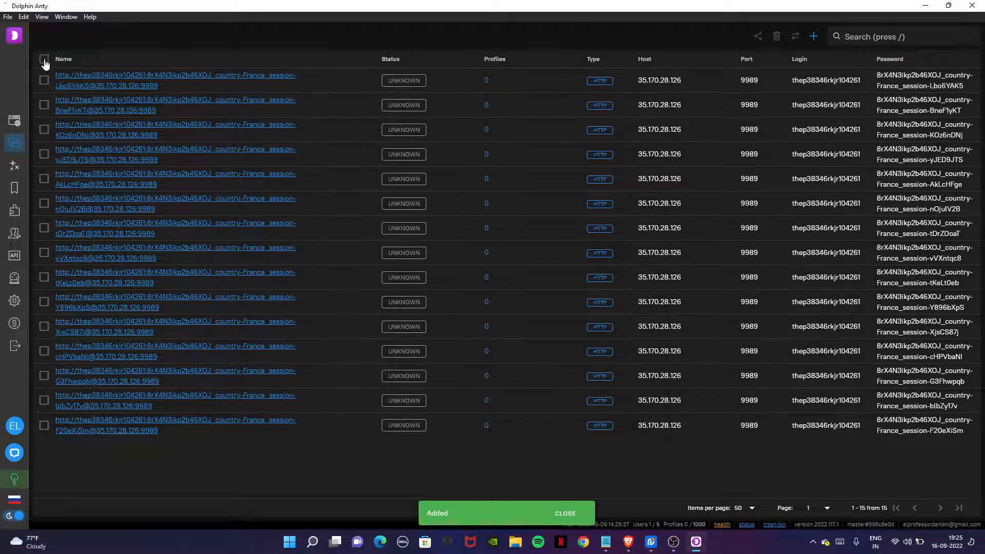
Select every proxy, run the proxy check, and scroll through the resulting statuses
click(44, 59)
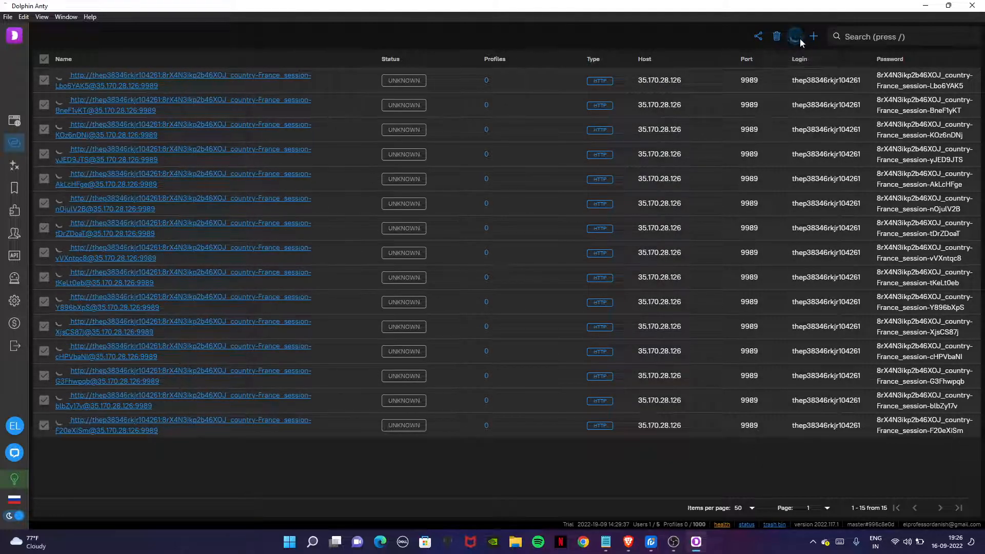
click(795, 36)
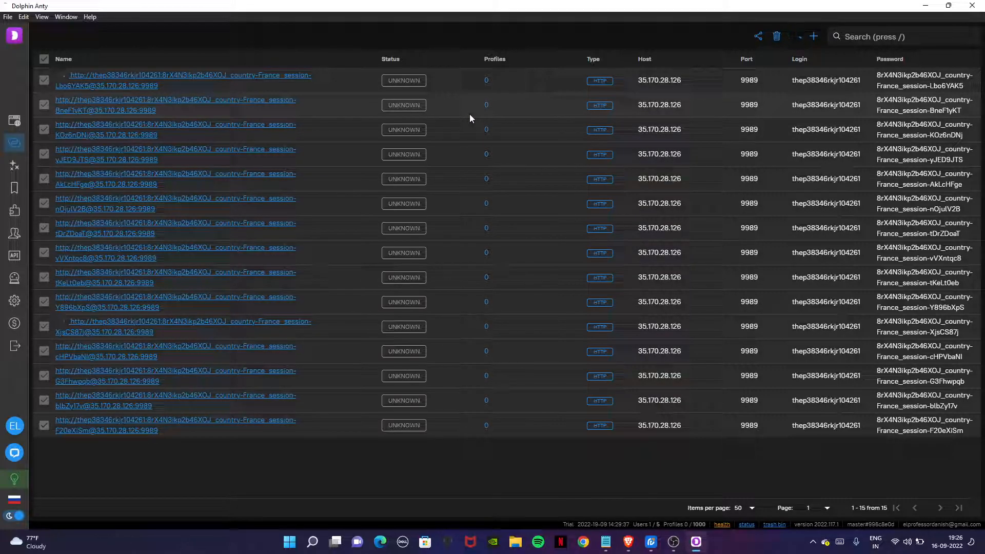
click(794, 36)
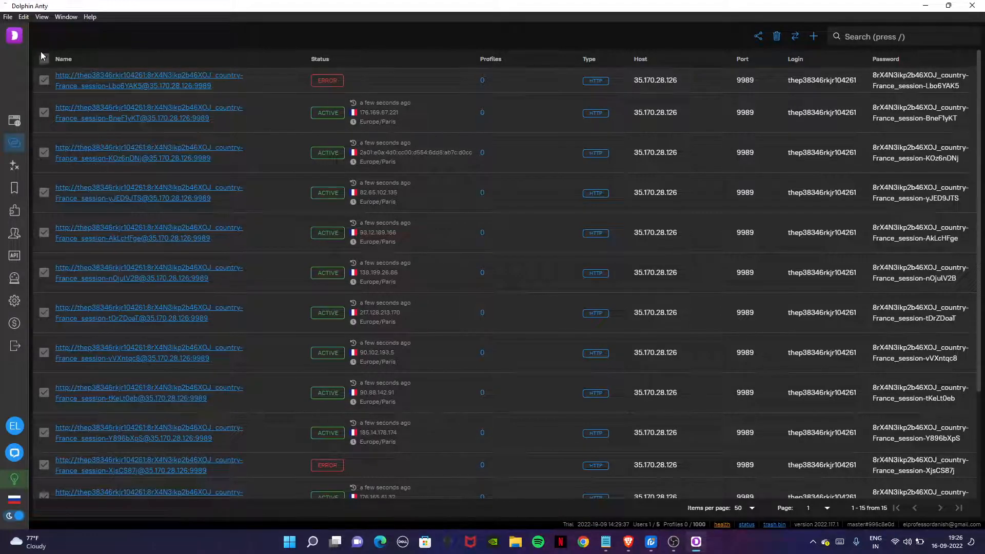
scroll(down, 3)
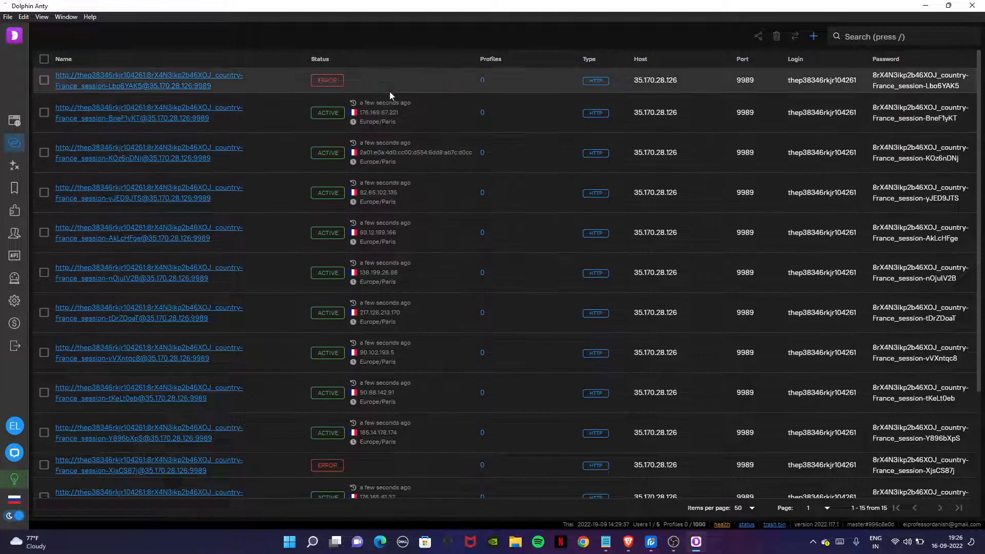
mouse_move(559, 113)
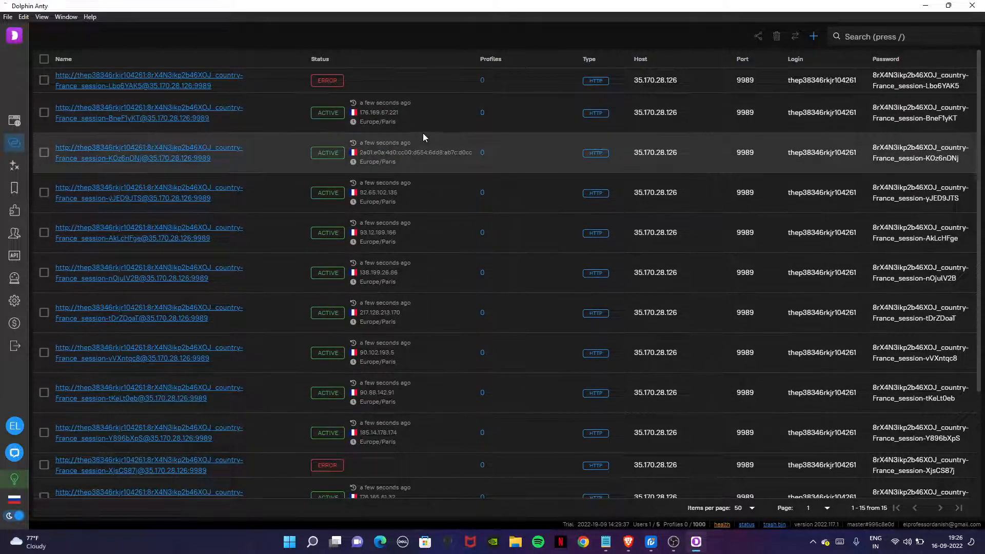
Start a new browser profile named 'the professor' with status Ready
click(14, 121)
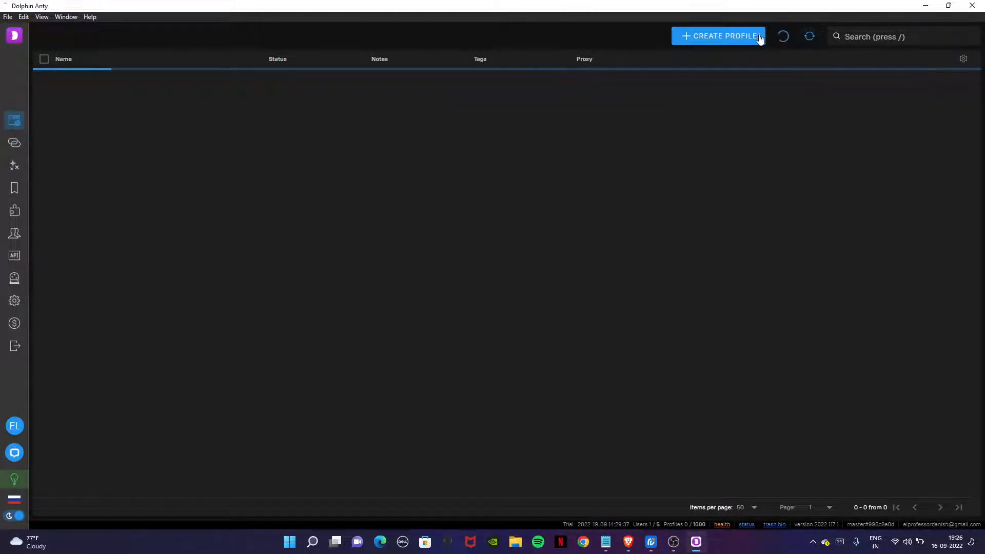
click(718, 36)
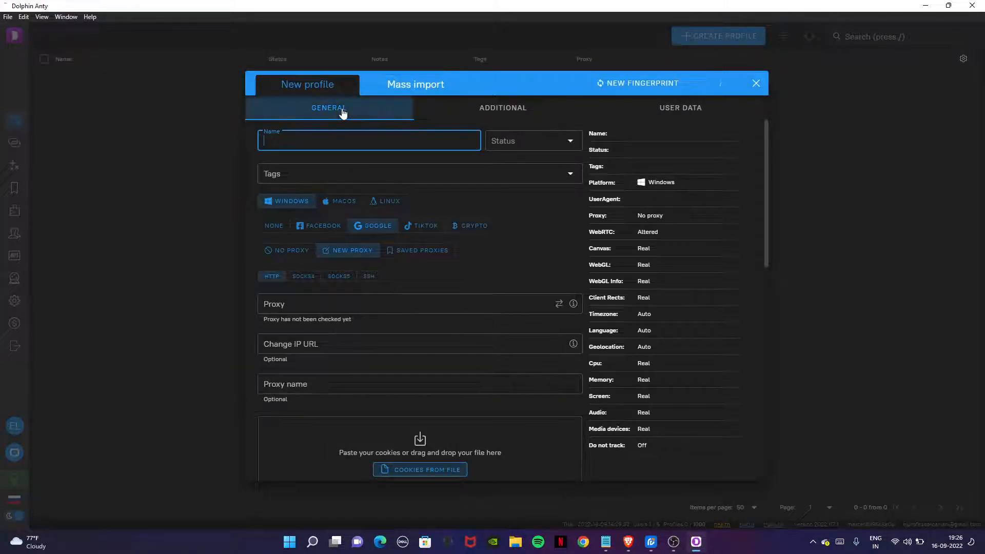
text(the professor)
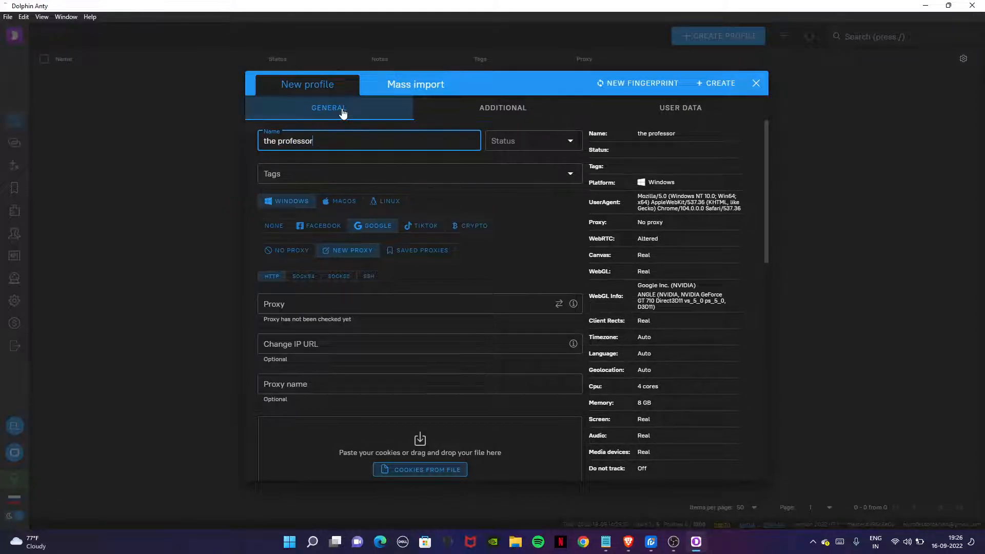
click(532, 141)
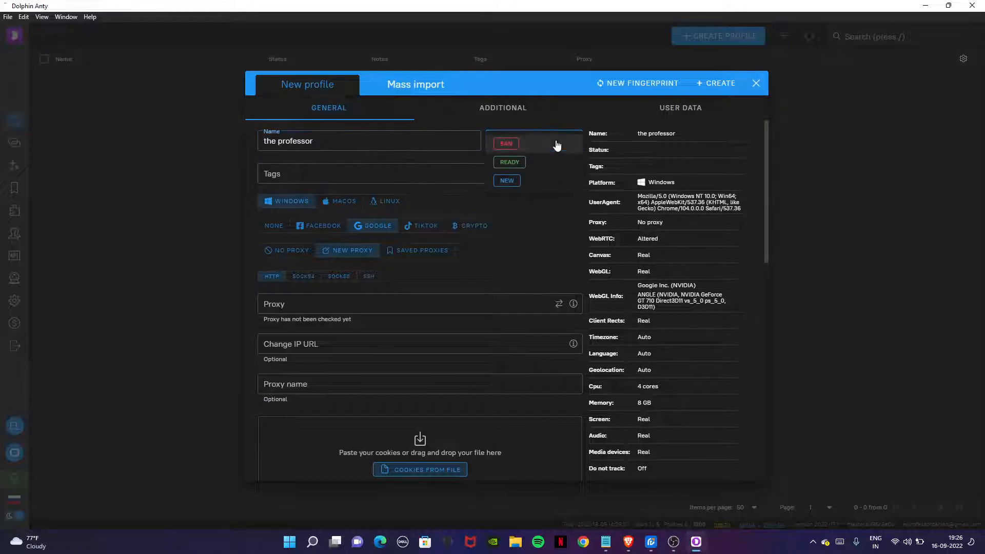
mouse_move(537, 166)
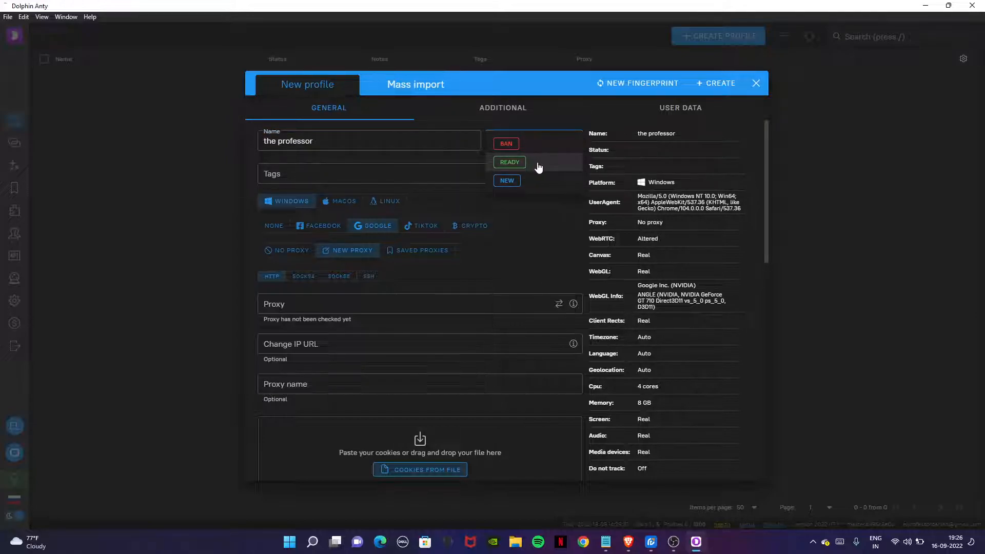
click(509, 161)
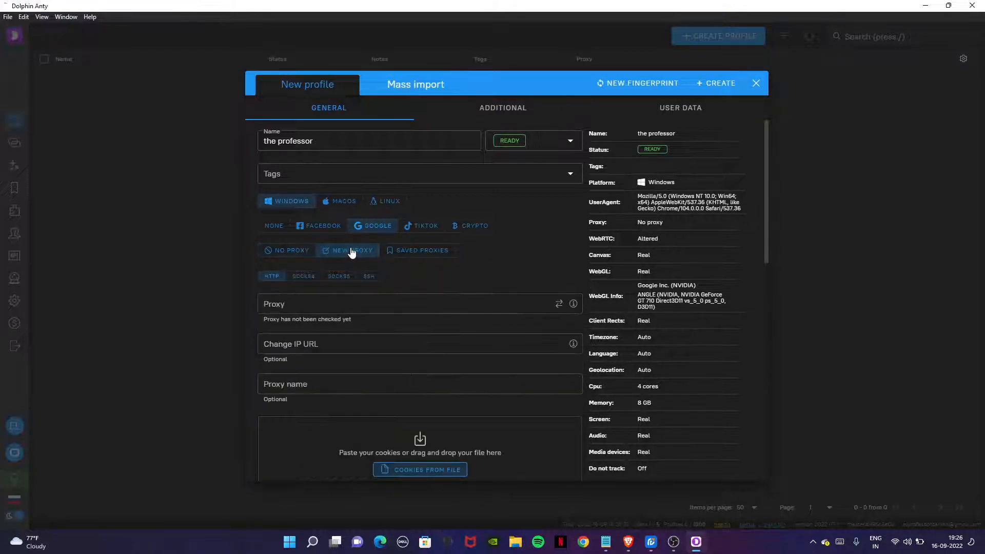
Assign one of the saved France session proxies to the profile
click(422, 249)
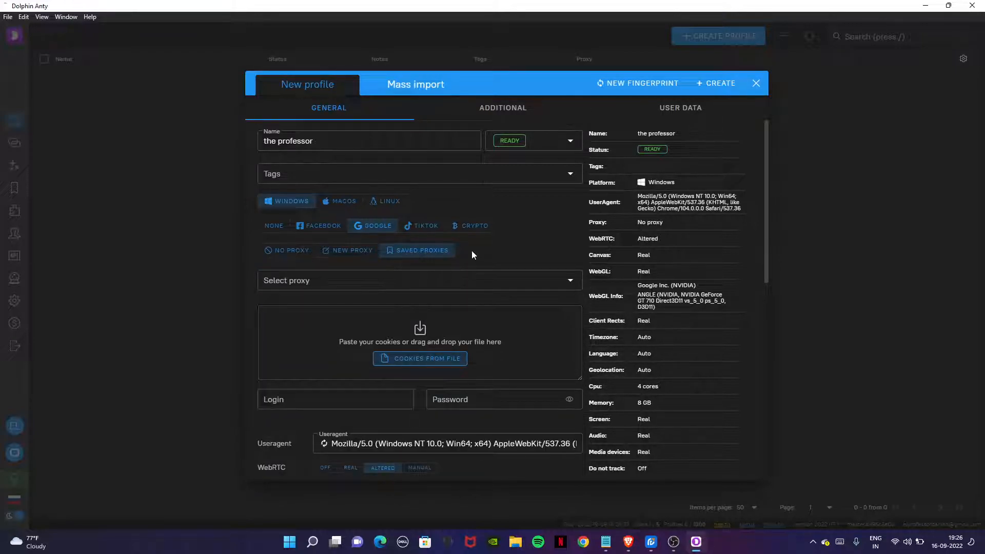
click(419, 280)
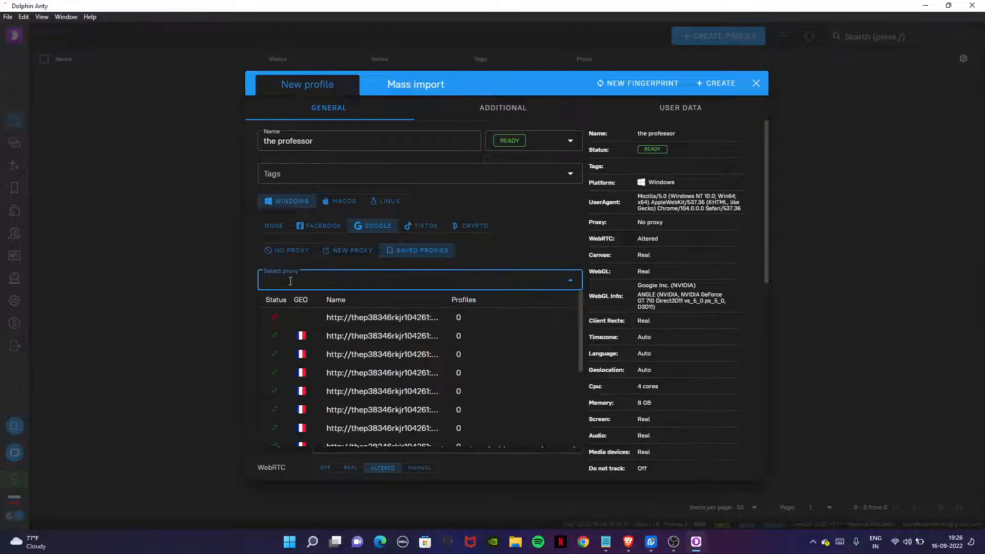
scroll(down, 3)
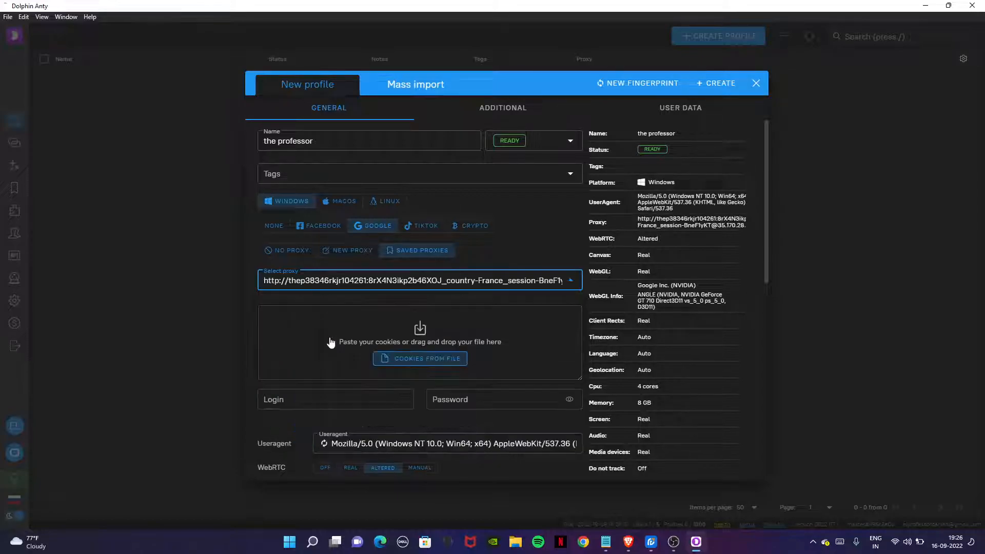
scroll(down, 3)
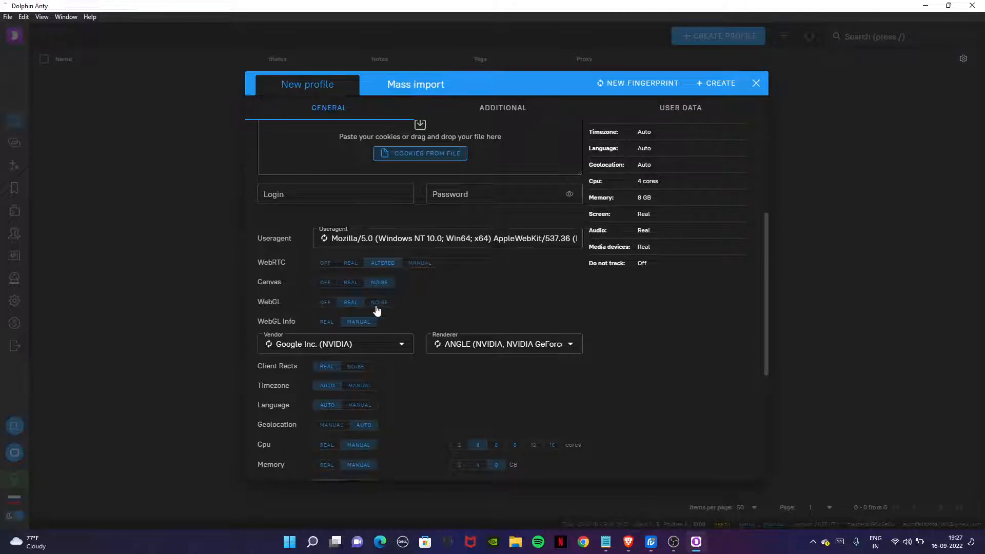
Scroll through the profile's Additional settings and switch on Do not track
click(503, 107)
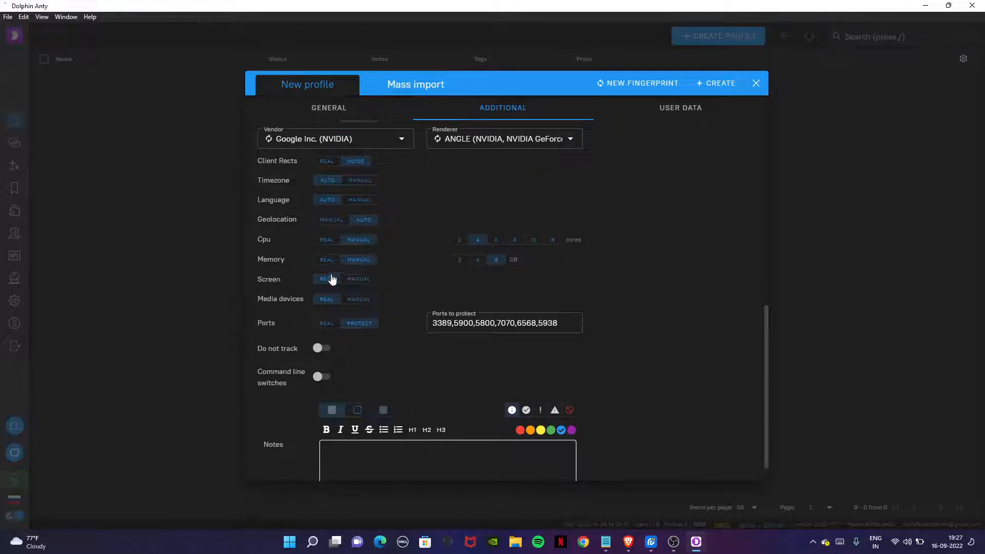
double_click(277, 219)
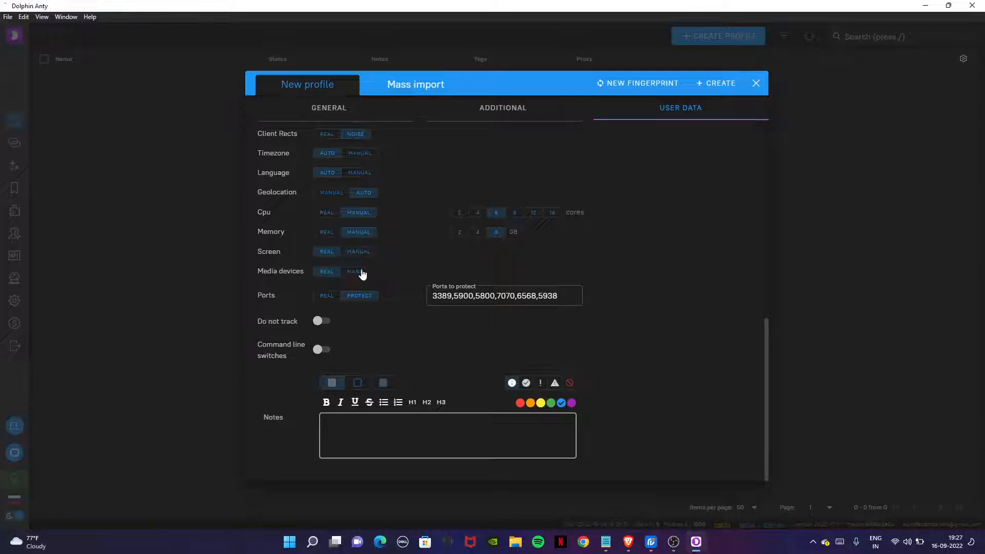
click(358, 252)
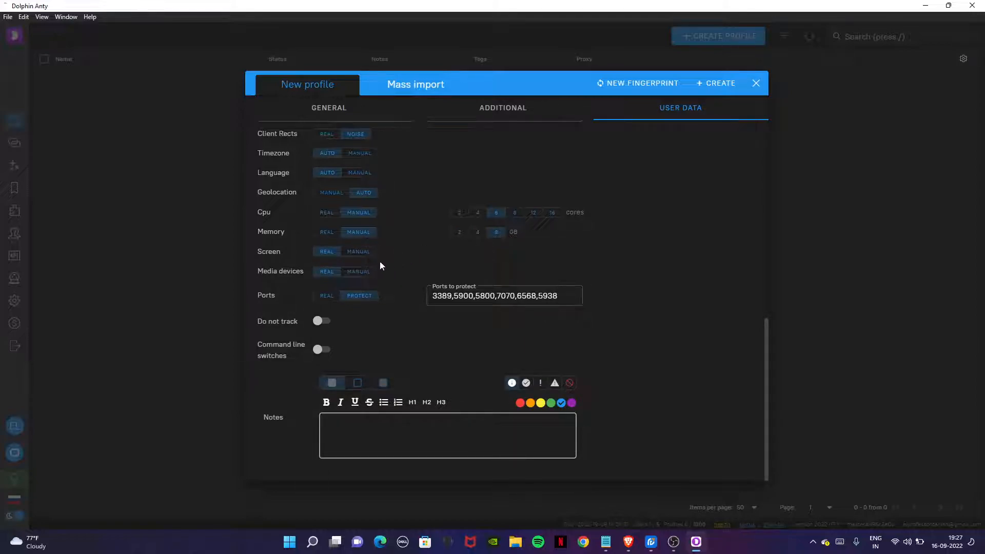
mouse_move(307, 332)
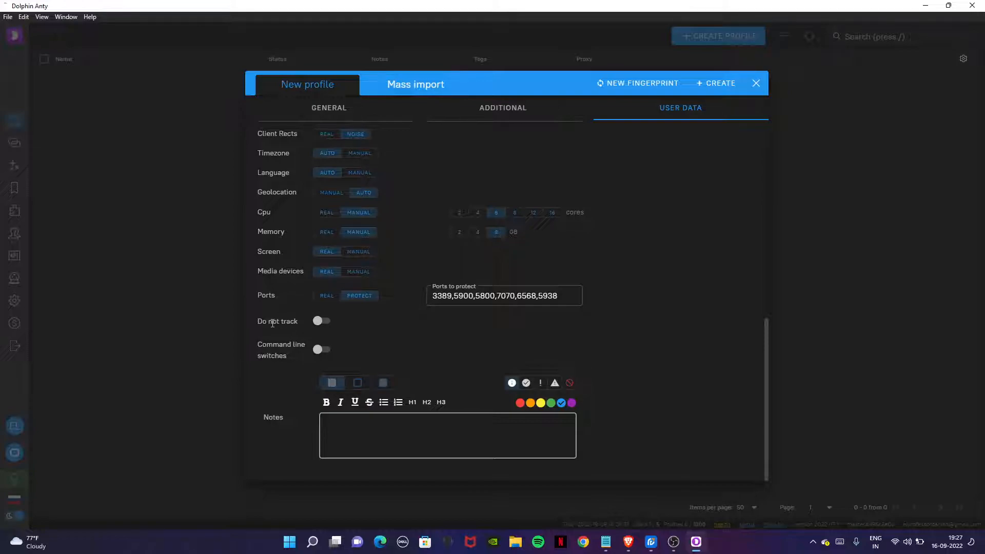
click(322, 320)
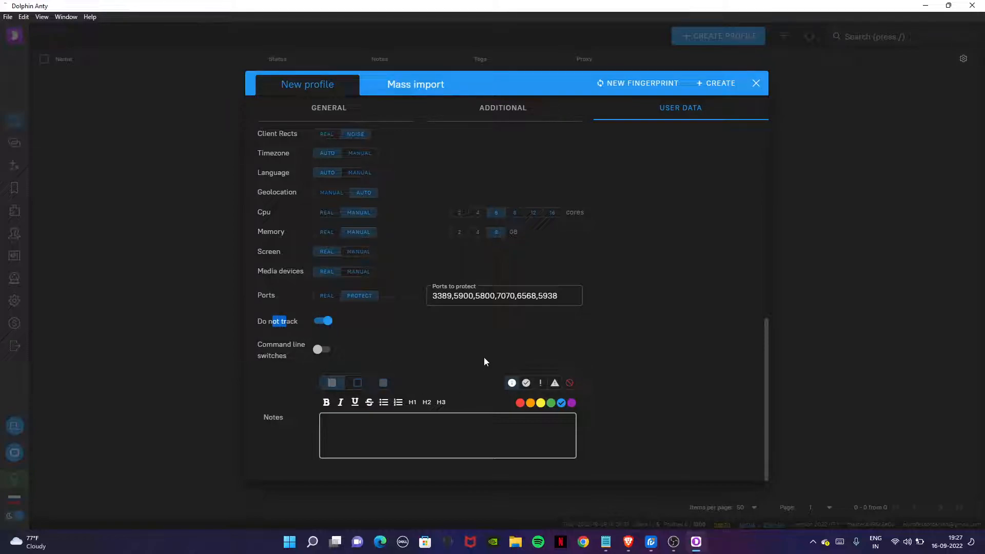
mouse_move(422, 302)
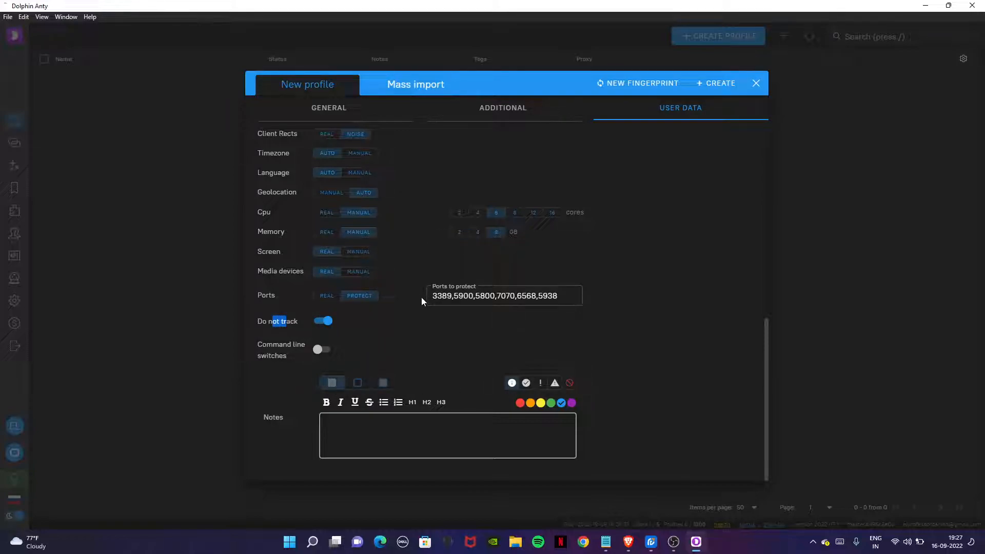
click(447, 435)
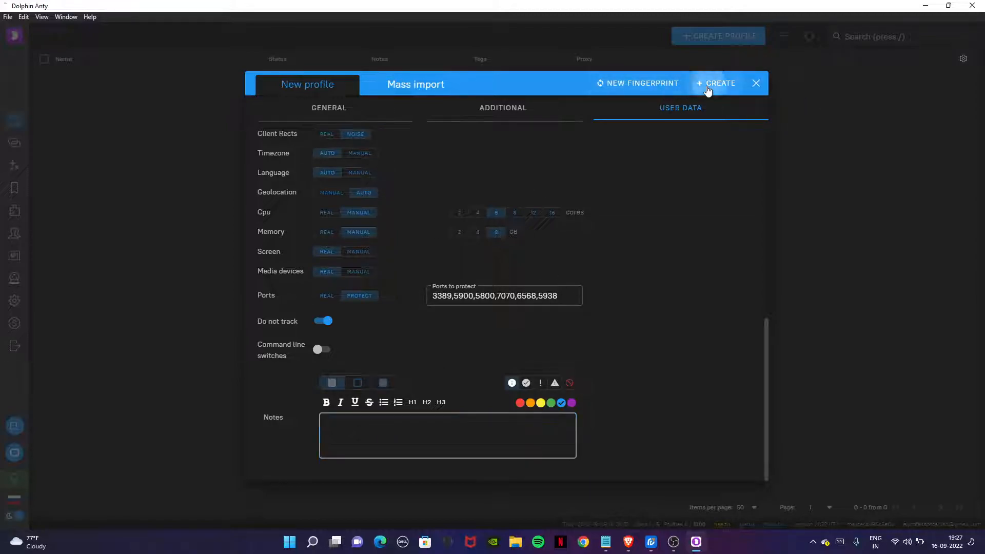
Save 'the professor' profile and start its browser from the profile row
click(756, 82)
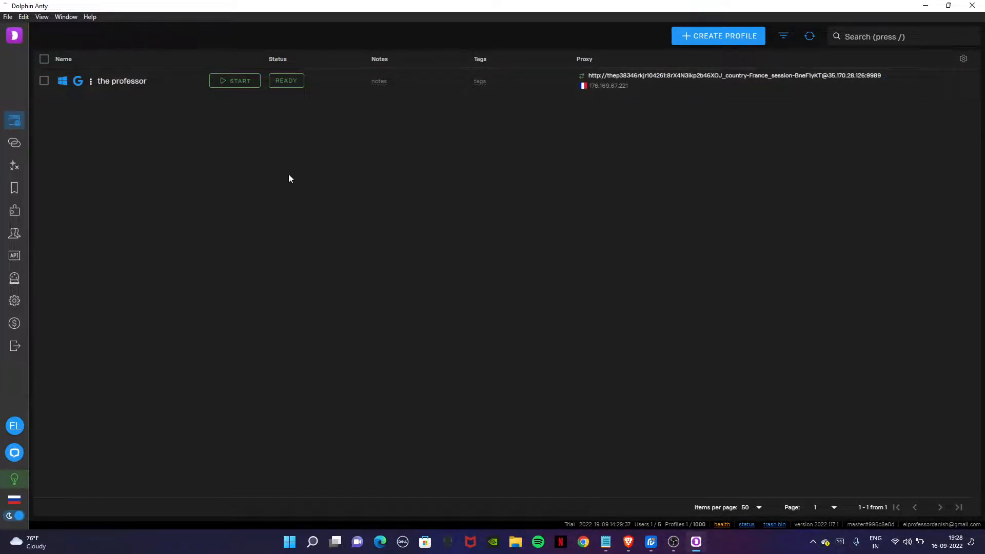
click(235, 81)
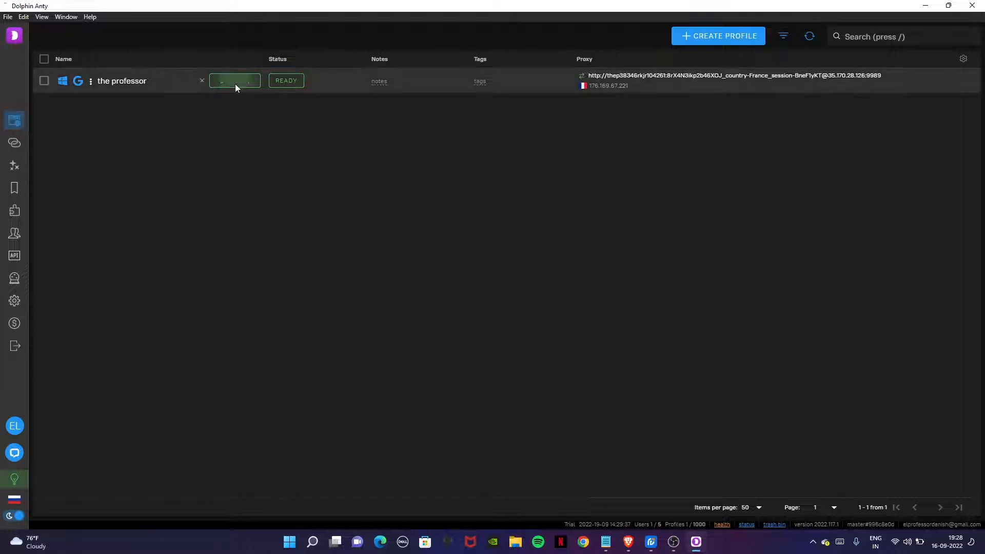
click(234, 81)
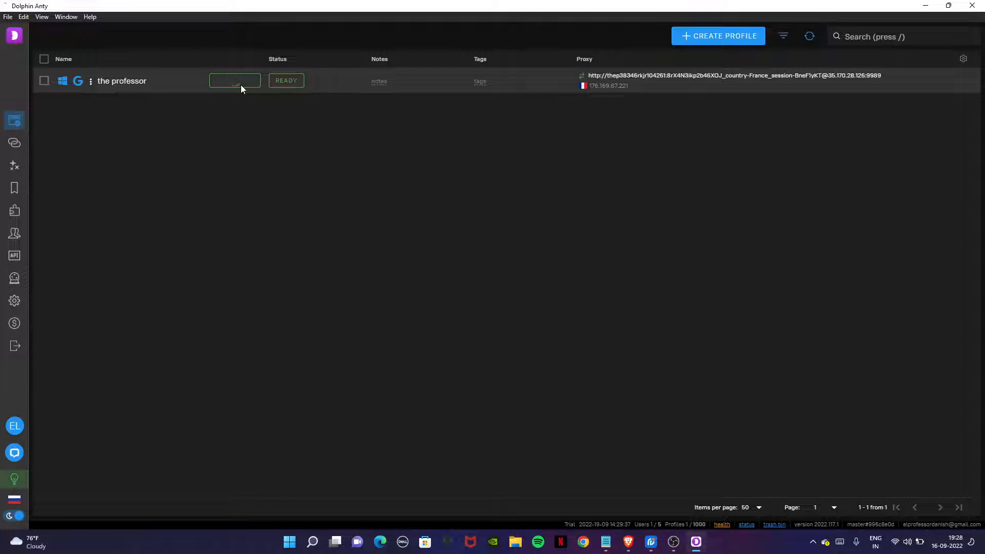
click(235, 80)
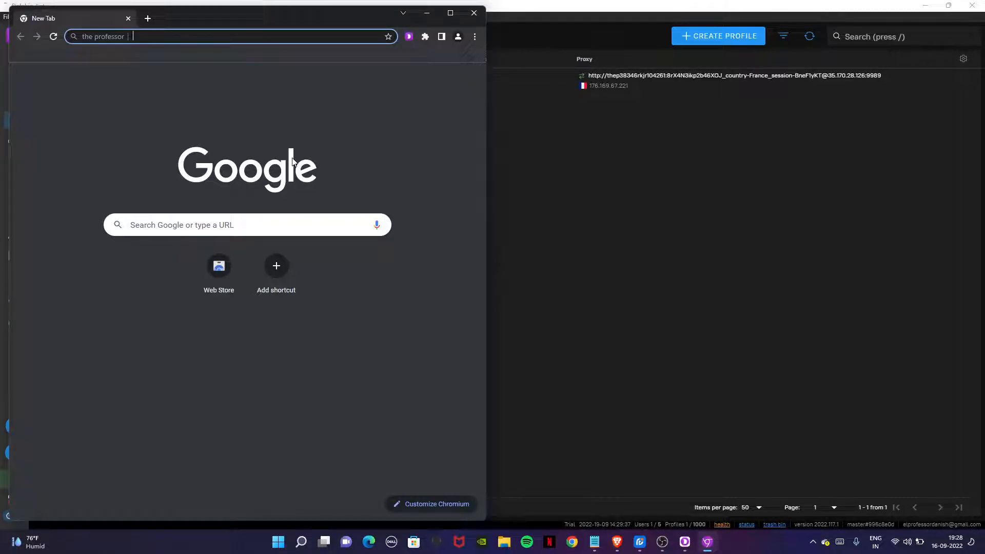
Search Google for 'ip score' in the professor's browser, then close the window
text(ip)
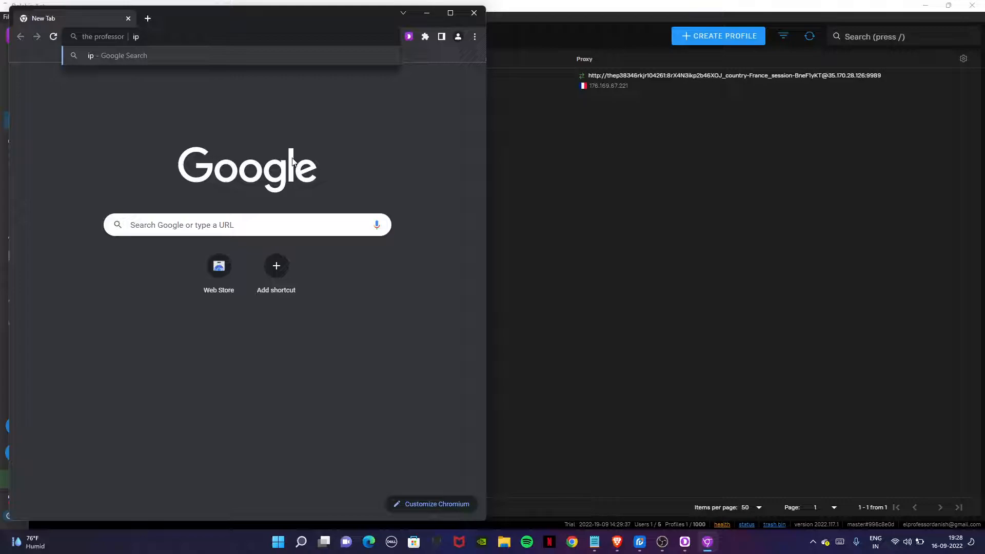
key(Enter)
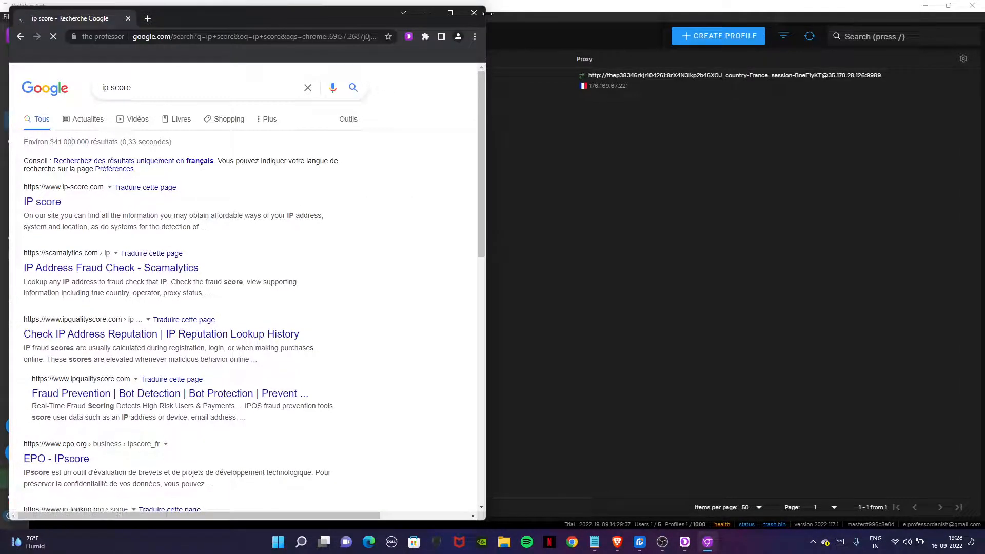
click(661, 542)
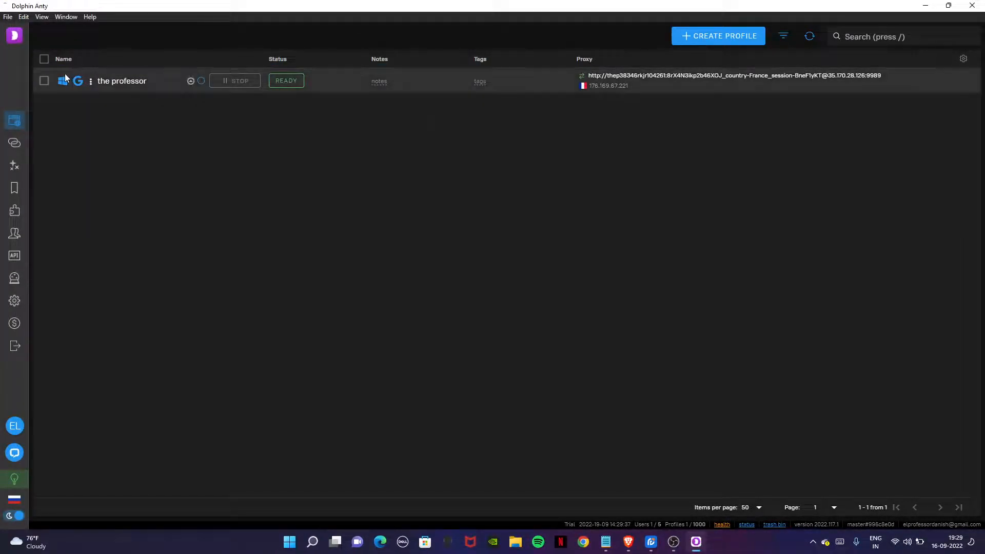
click(235, 80)
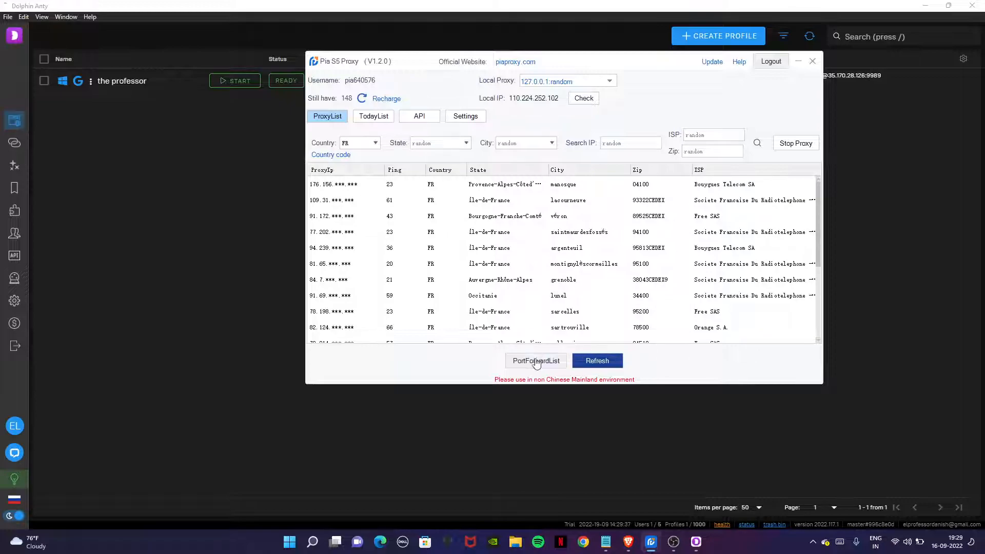
click(535, 361)
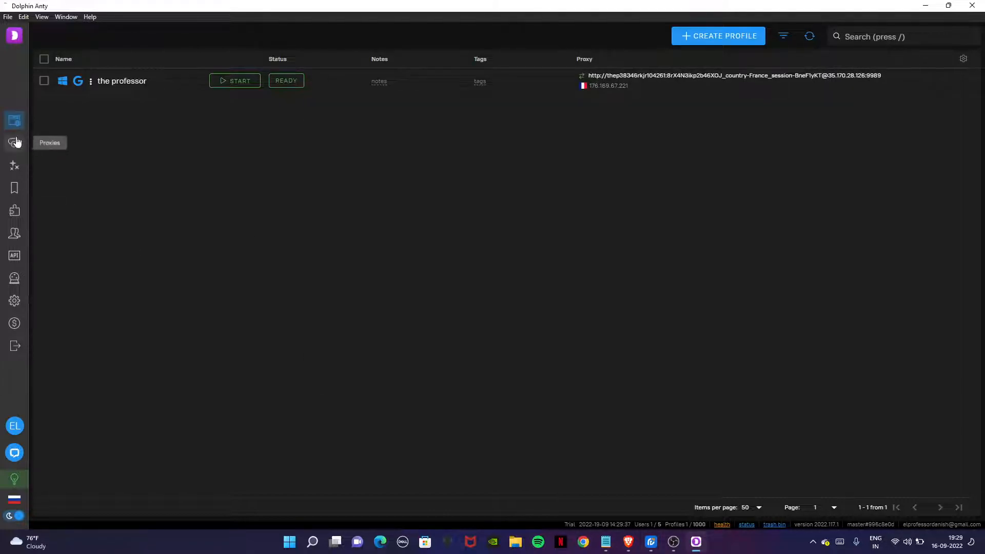
Start a new proxy entry, replacing the pasted text with 127.0.0.1:40000
click(14, 142)
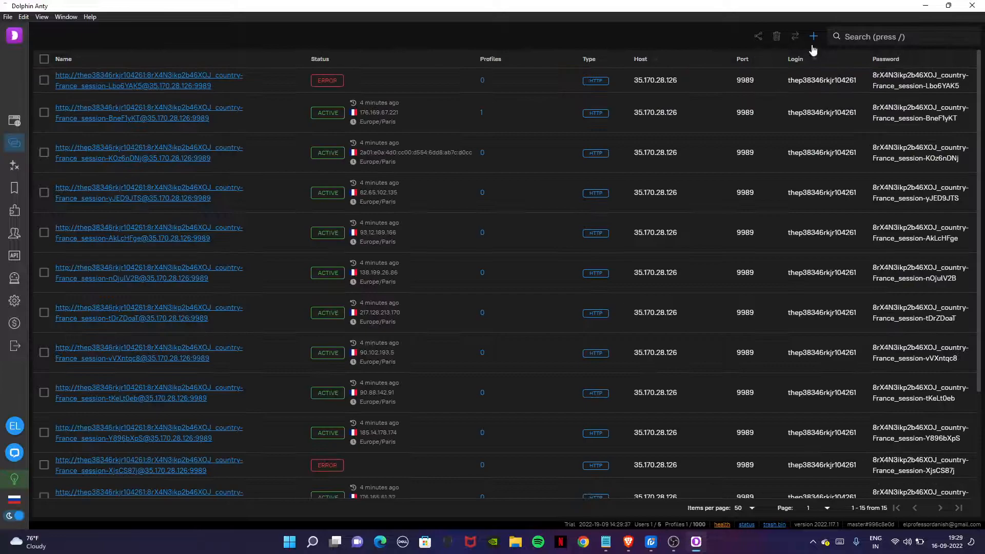
click(812, 37)
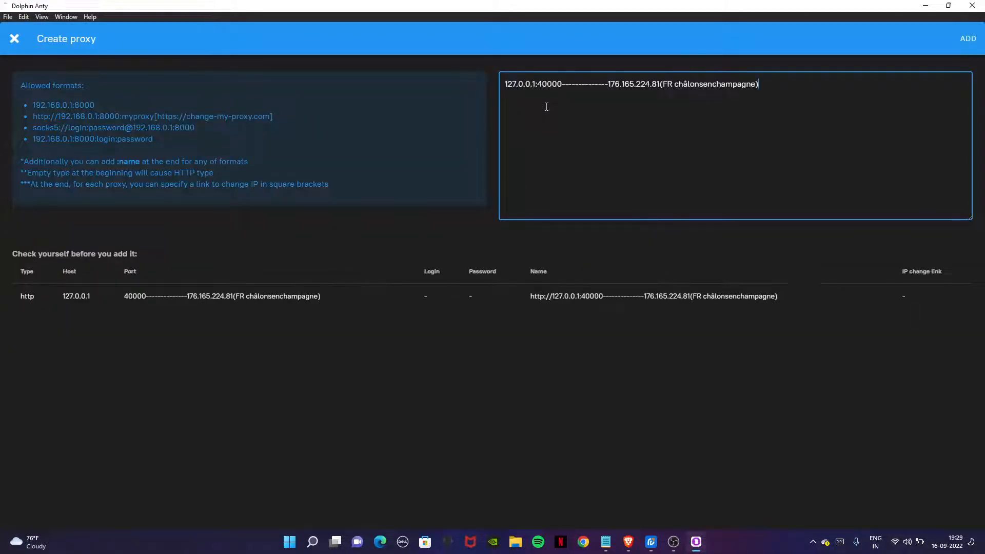
double_click(534, 84)
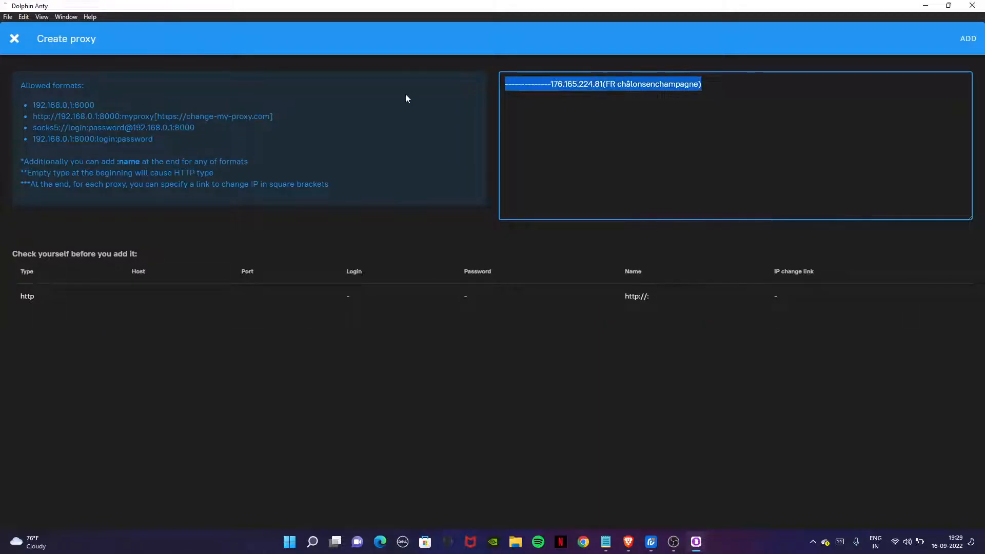
key(Delete)
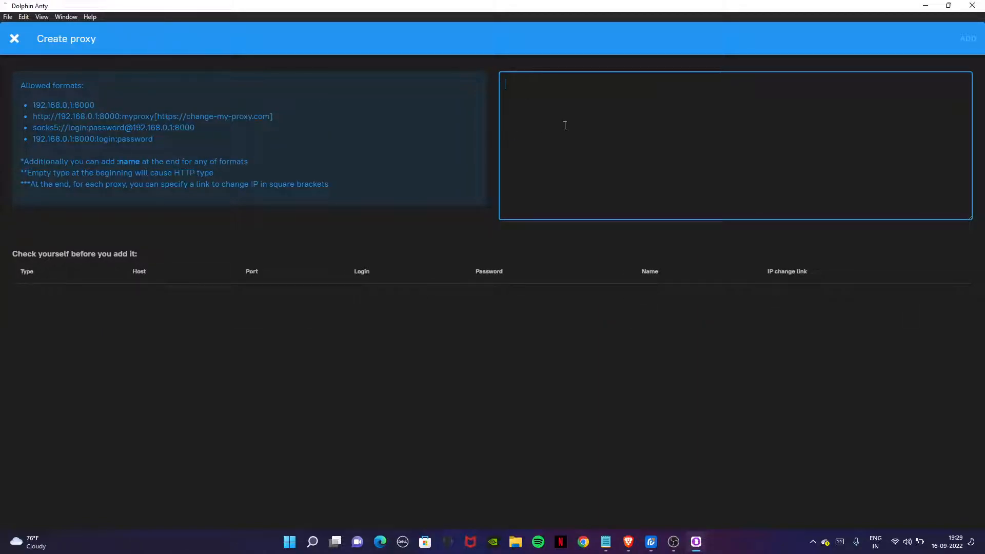
text(127.0.0.1:40000)
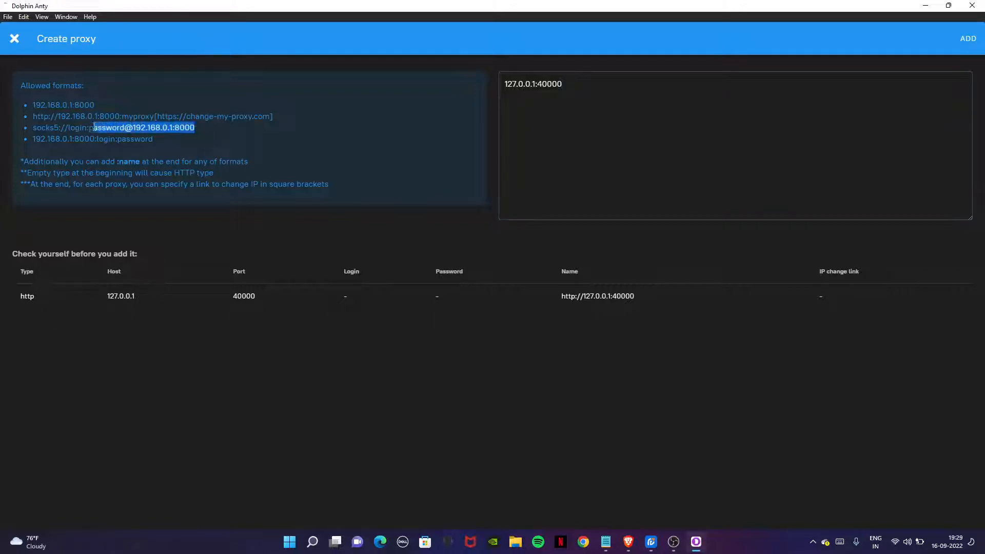
triple_click(113, 127)
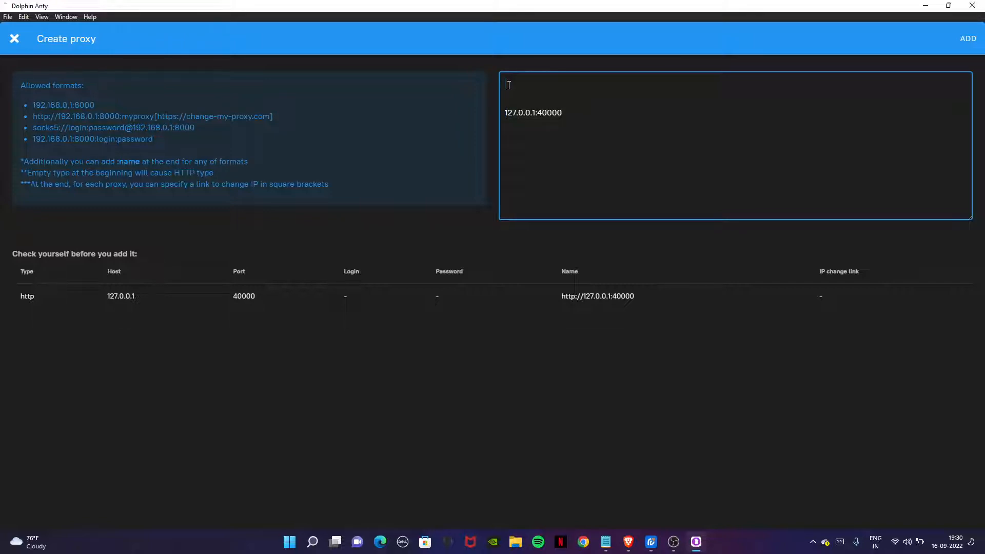
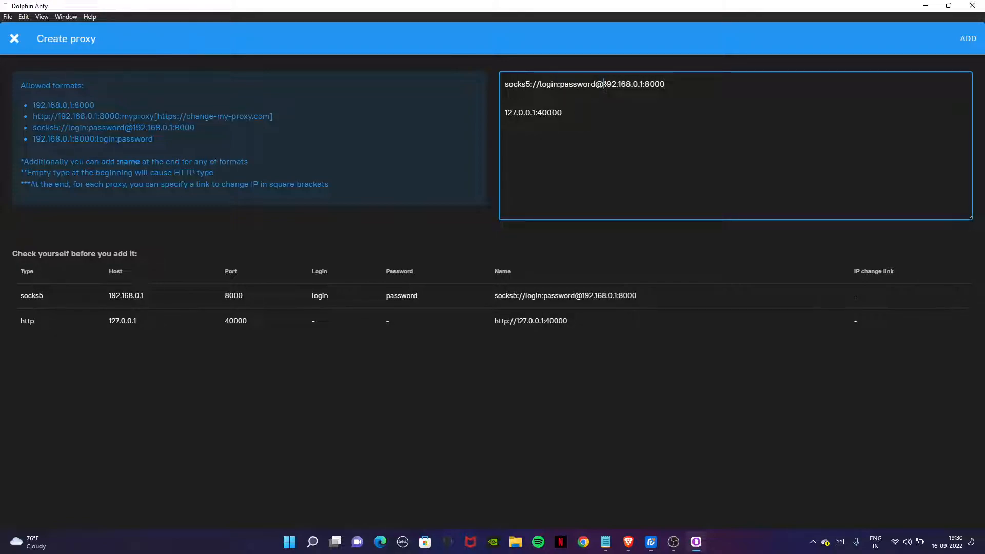
drag(605, 84, 665, 84)
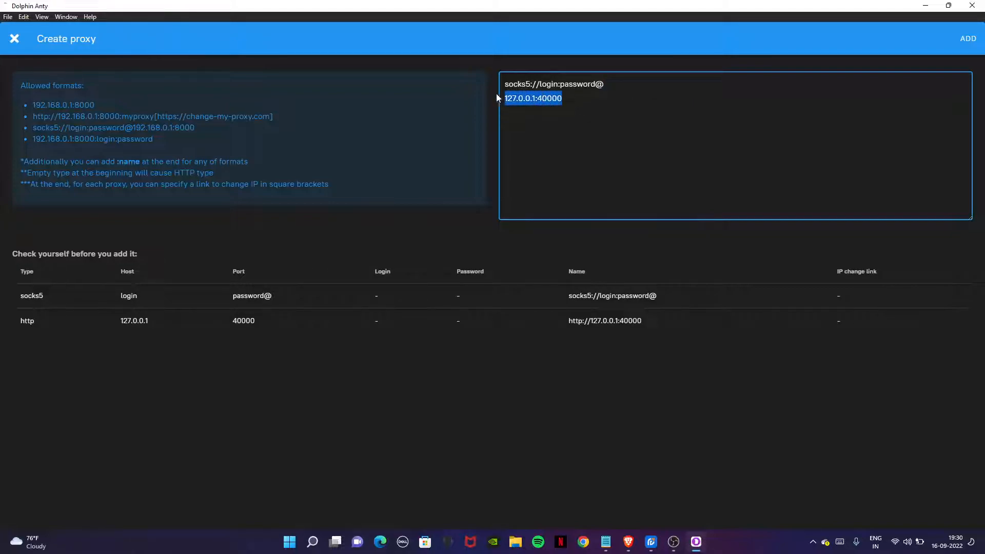
key(Delete)
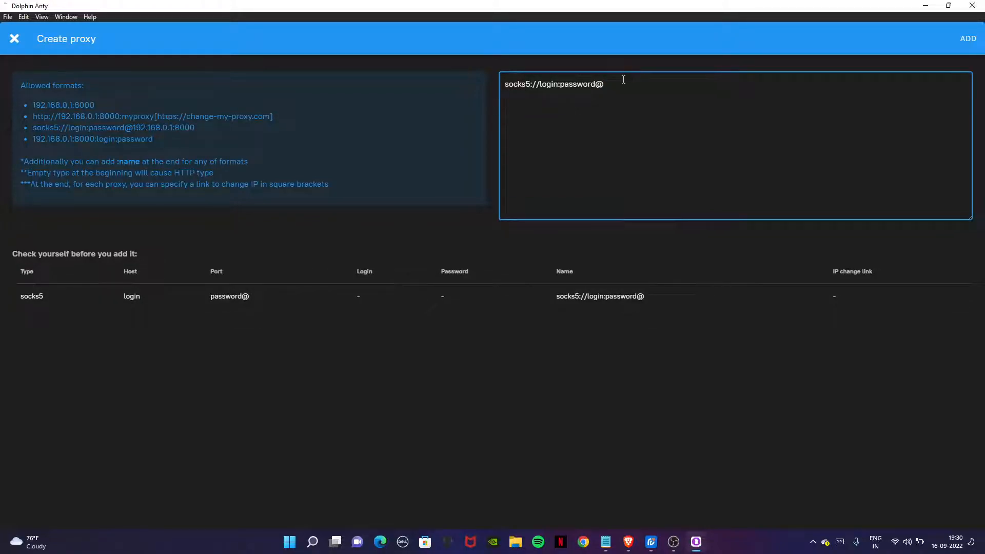
text(127.0.0.1:40000)
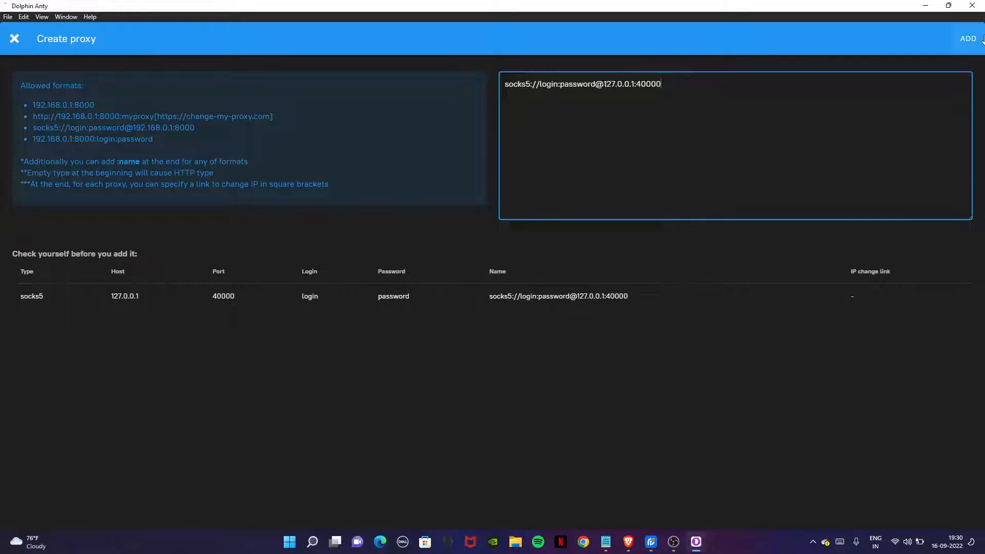
click(968, 39)
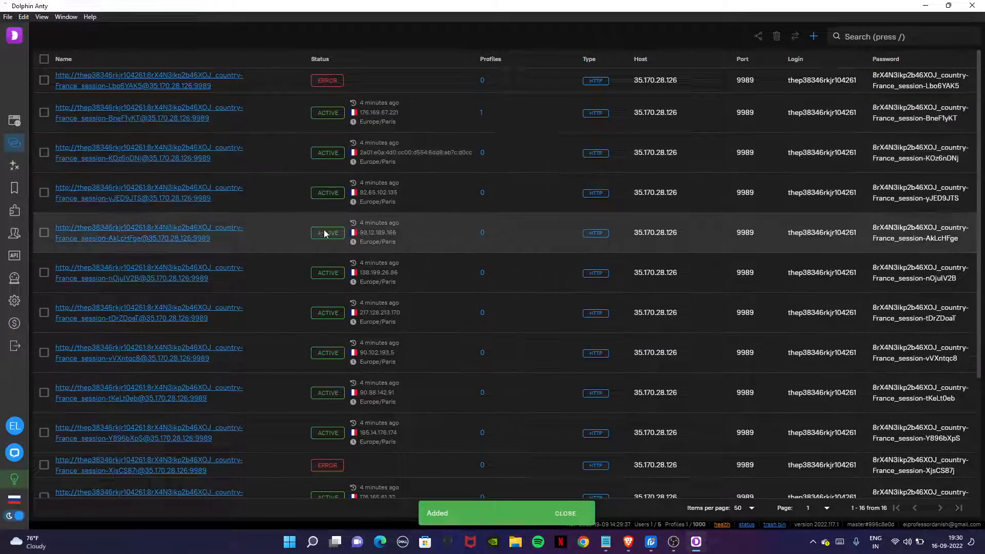
Check the new SOCKS5 proxy, which reports active with IP 176.165.224.81, then return to Profiles
scroll(down, 3)
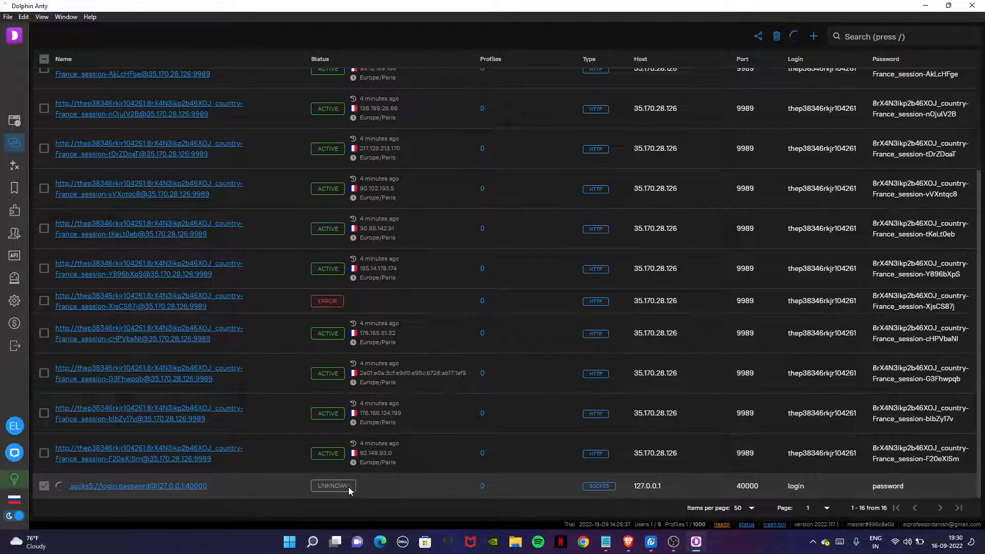
click(794, 36)
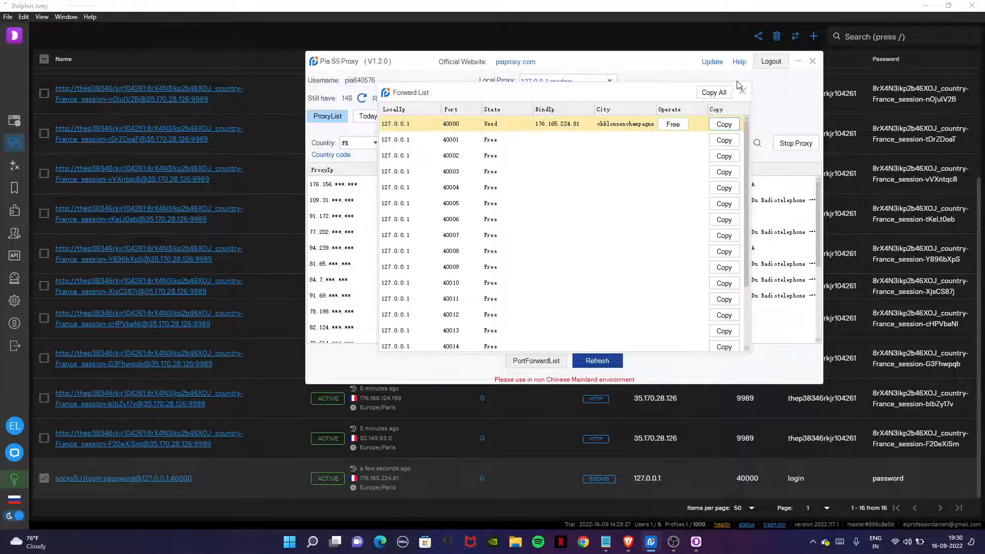
click(812, 62)
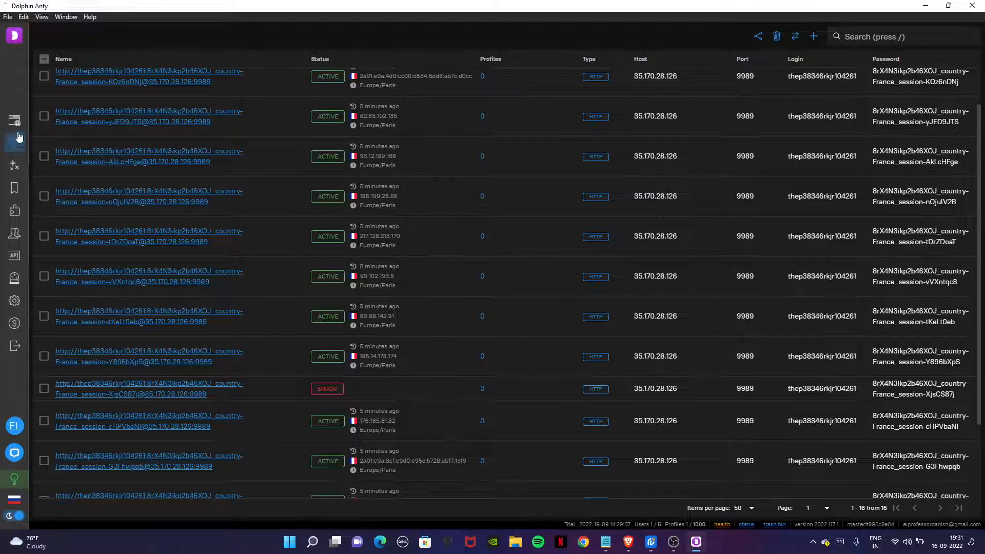
click(14, 143)
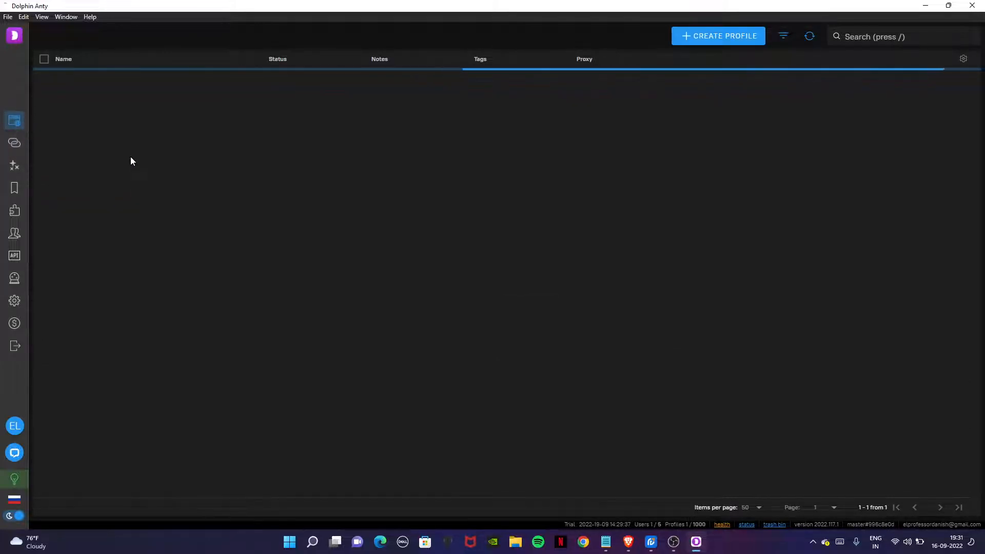